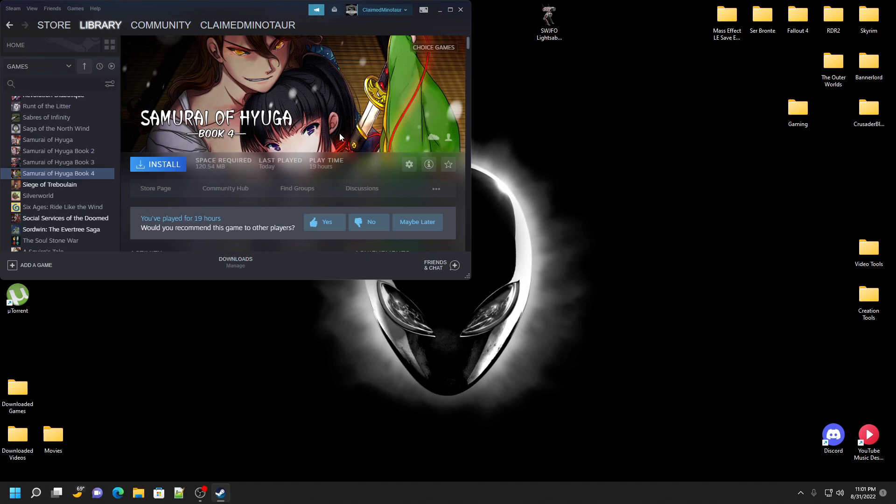
mouse_move(368, 119)
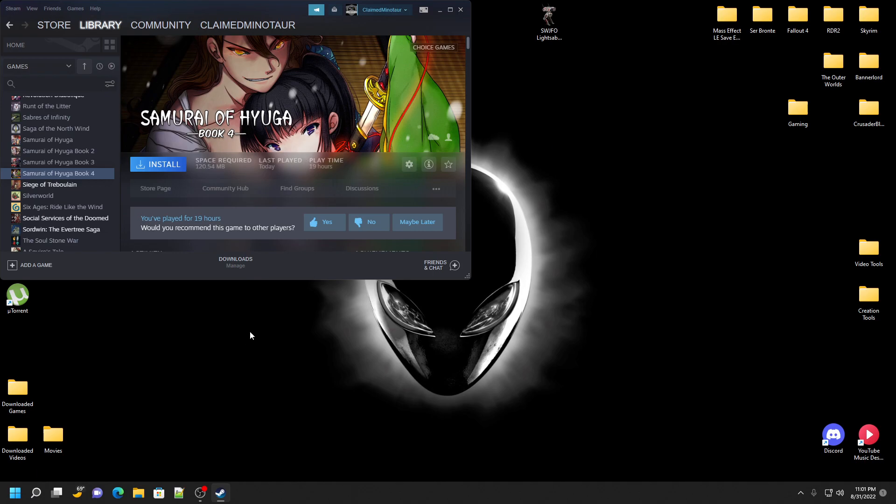
mouse_move(409, 393)
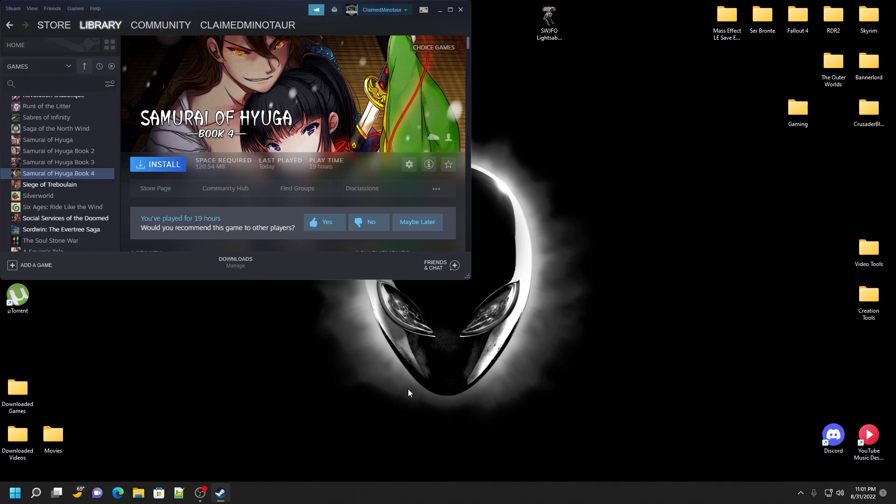
Start installing Samurai of Hyuga Book 4 and confirm the install dialog.
scroll(up, 3)
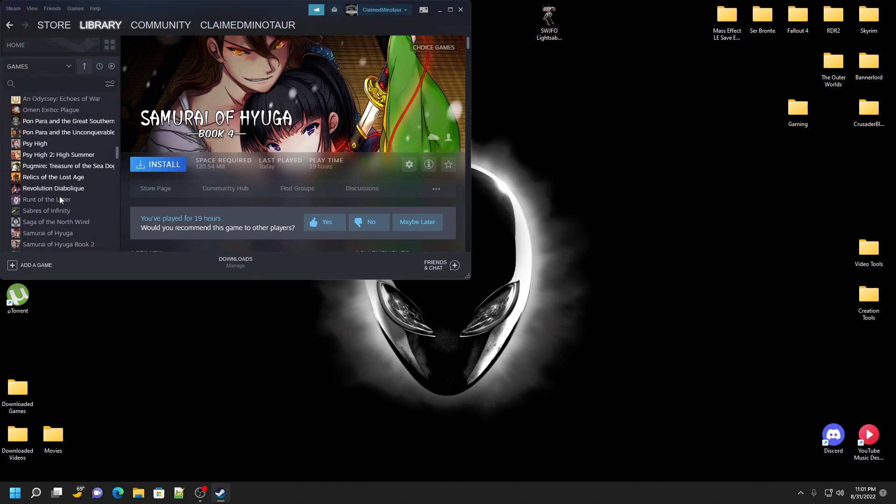
scroll(down, 3)
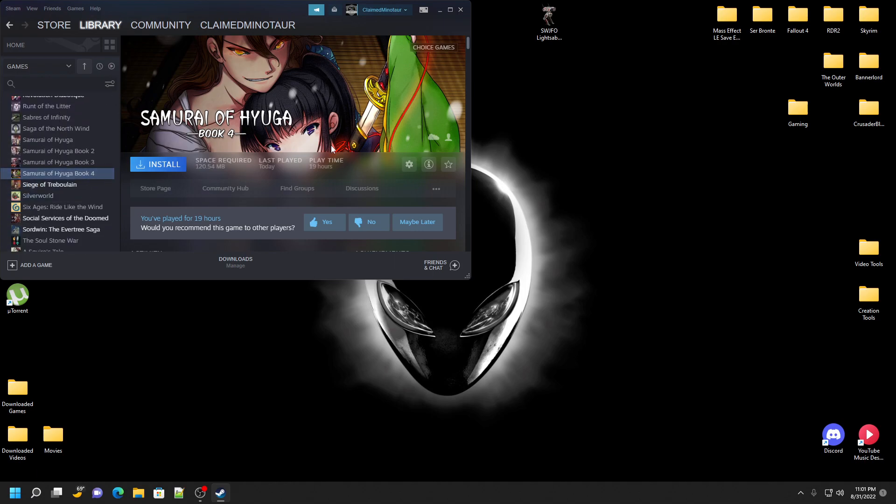
mouse_move(349, 120)
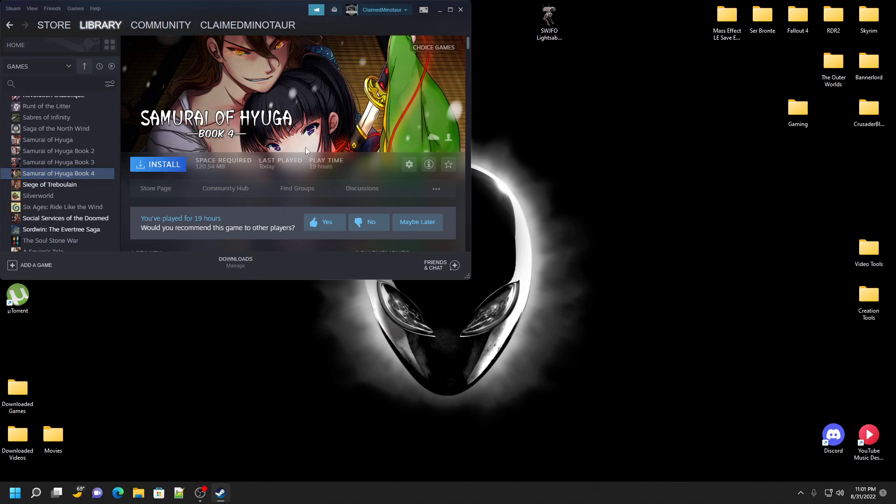
mouse_move(753, 442)
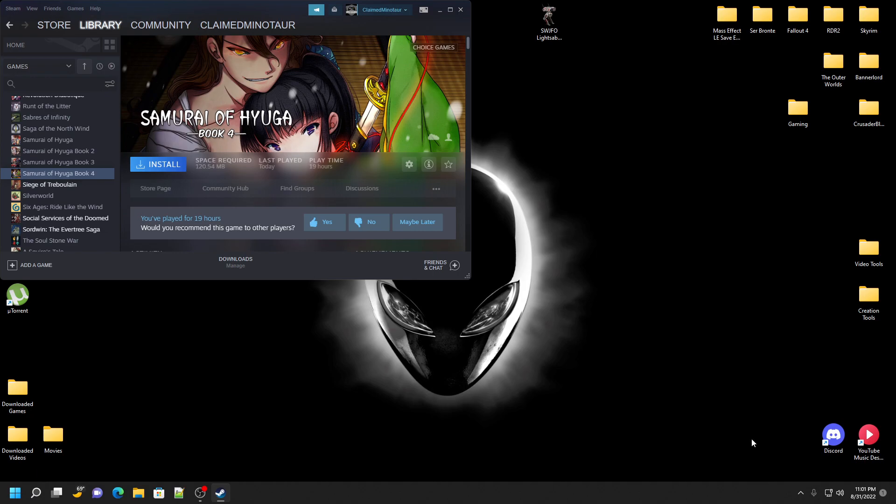
click(865, 491)
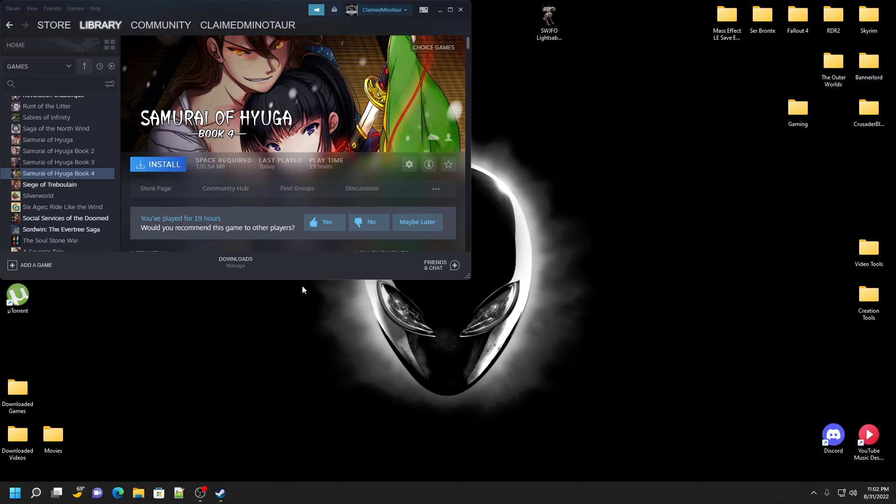
mouse_move(183, 158)
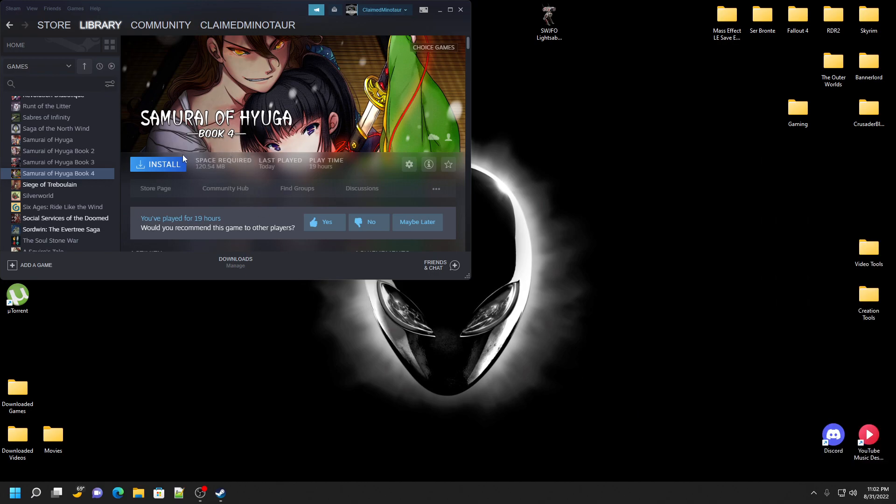
mouse_move(307, 135)
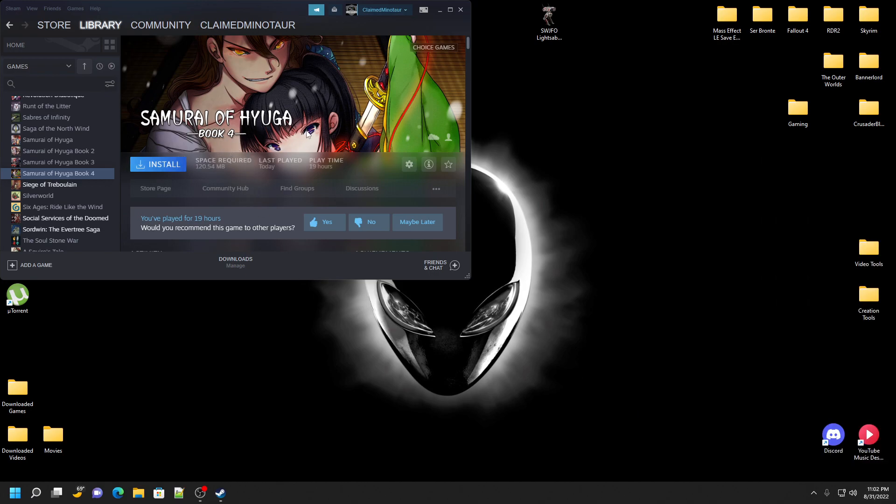
mouse_move(314, 129)
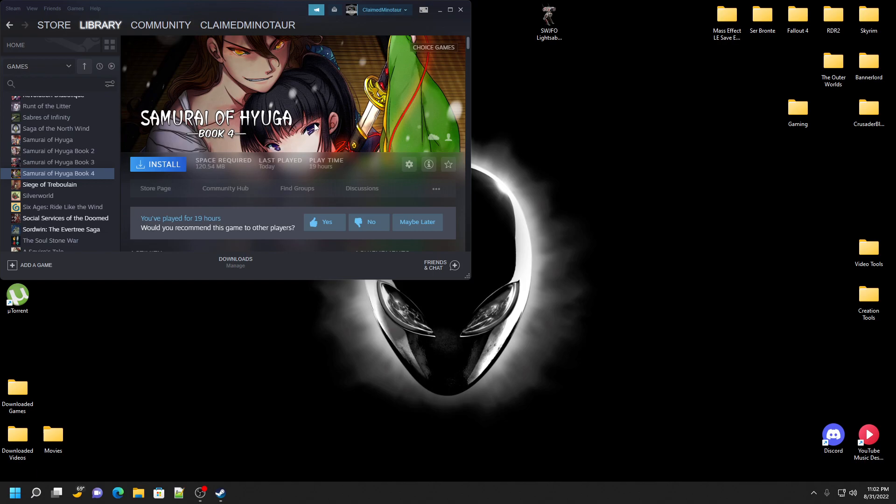
mouse_move(158, 165)
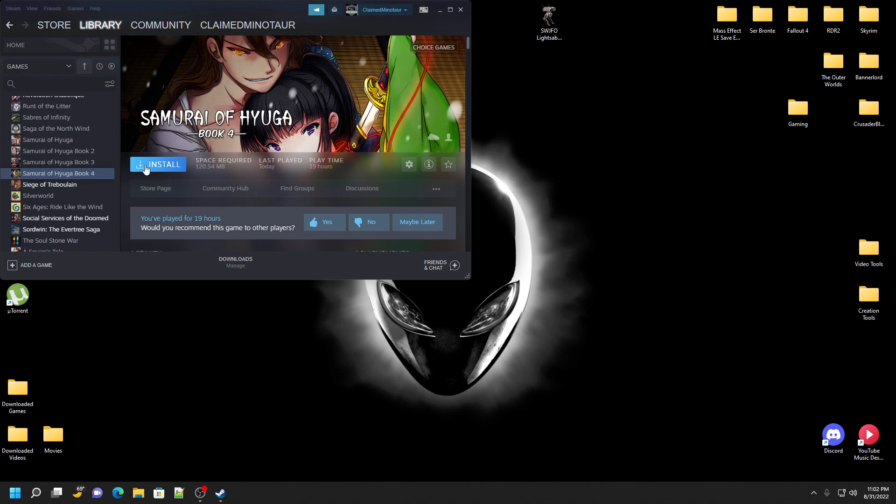
mouse_move(204, 232)
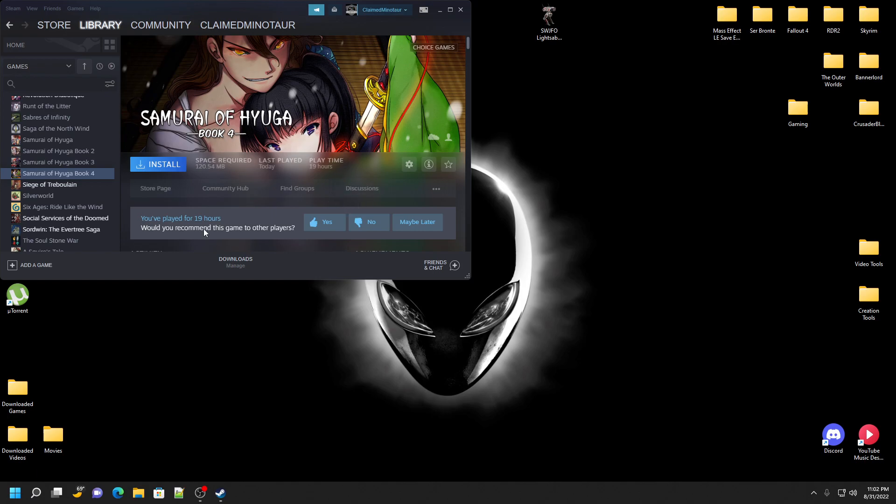
mouse_move(402, 131)
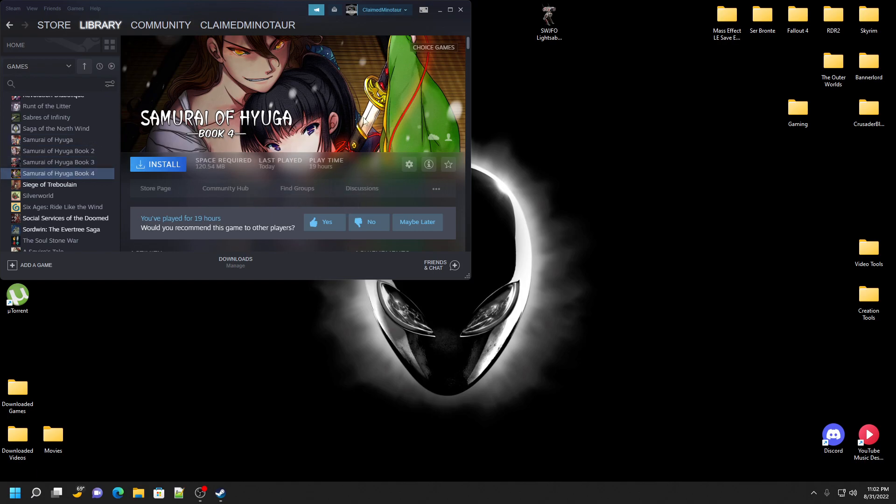
mouse_move(168, 168)
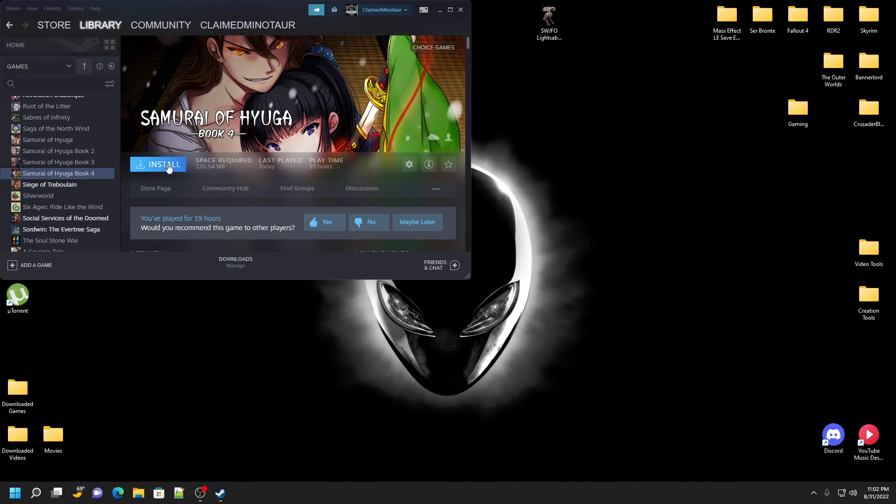
click(163, 164)
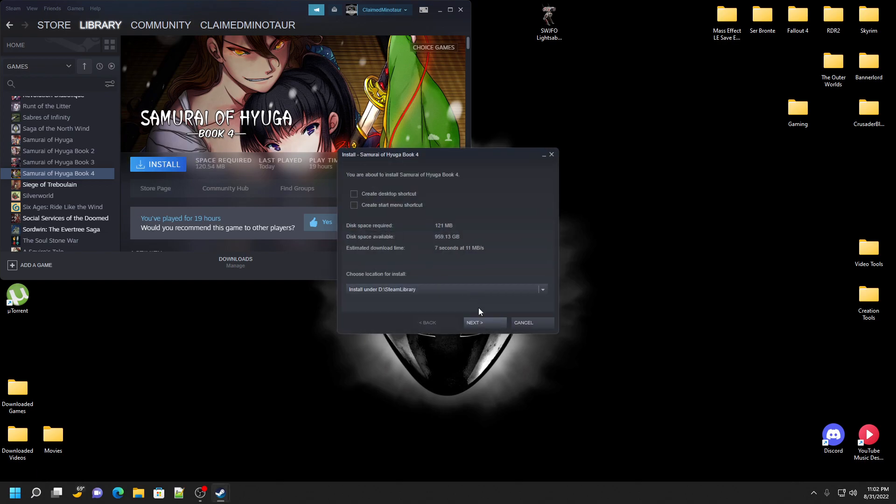
click(473, 322)
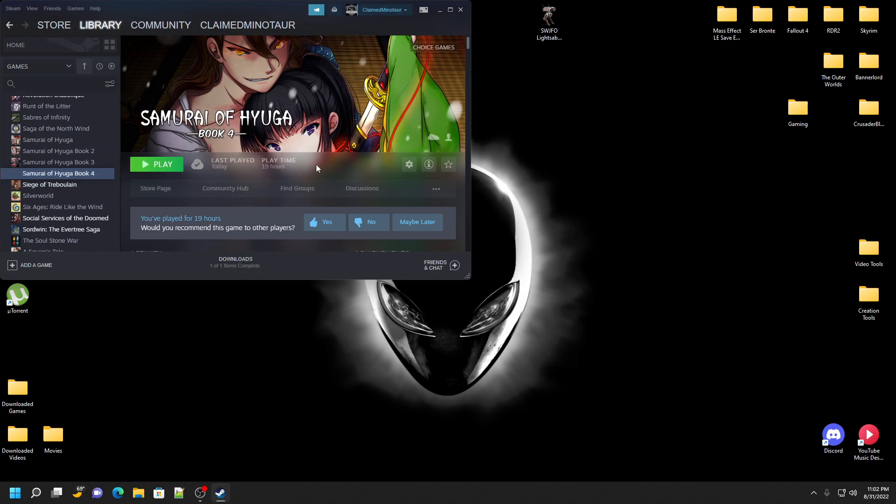
Check the finished download, then return to the Samurai of Hyuga Book 4 library page.
click(235, 262)
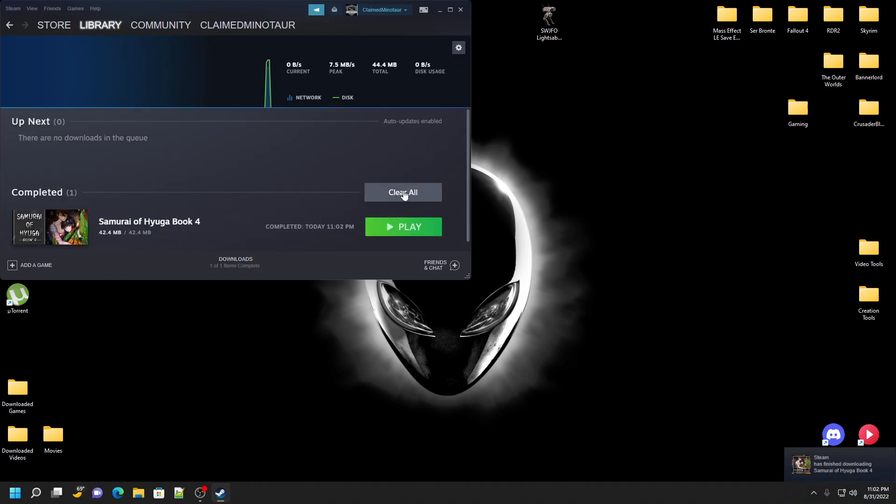
click(100, 25)
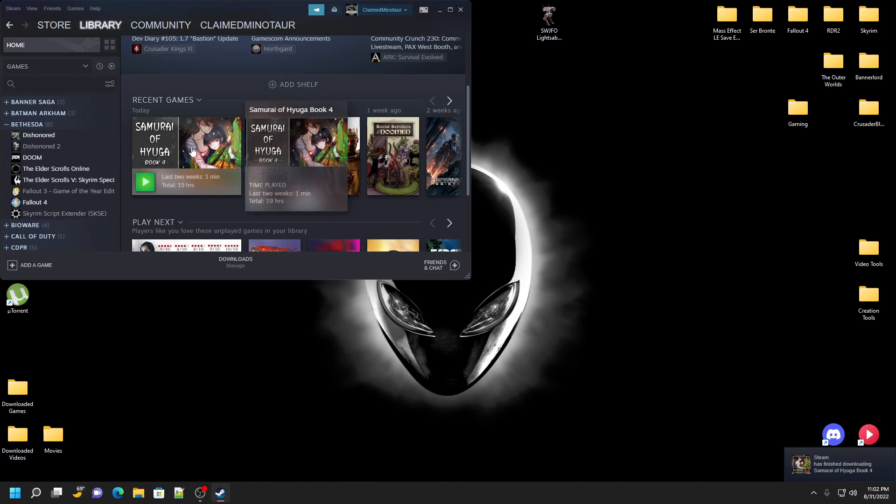
click(186, 143)
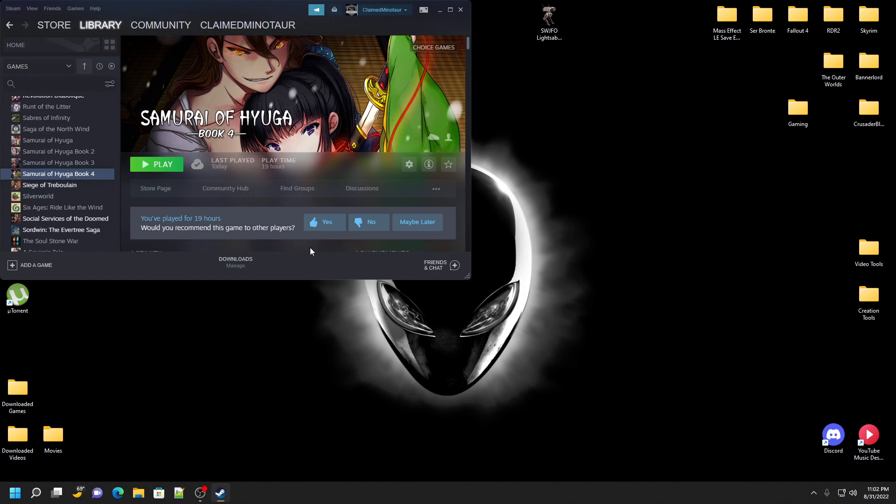
mouse_move(280, 157)
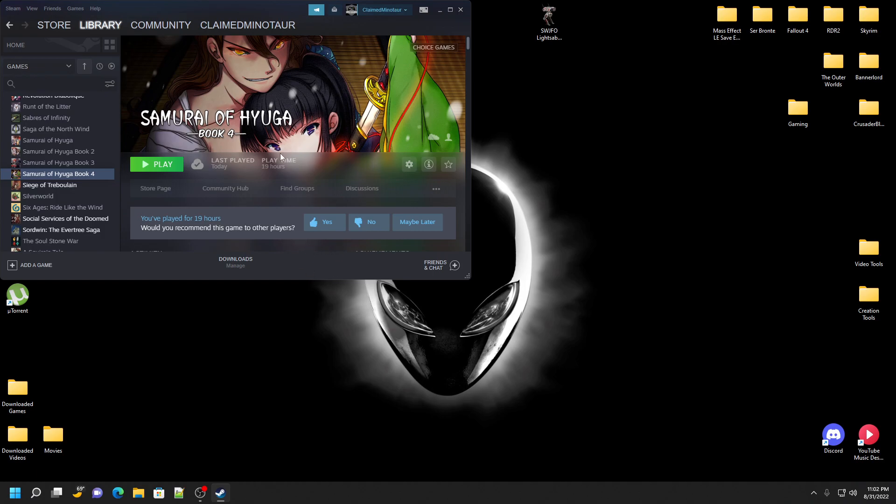
Launch Samurai of Hyuga Book 4, confirm a restart, and begin the story from the intro.
click(156, 164)
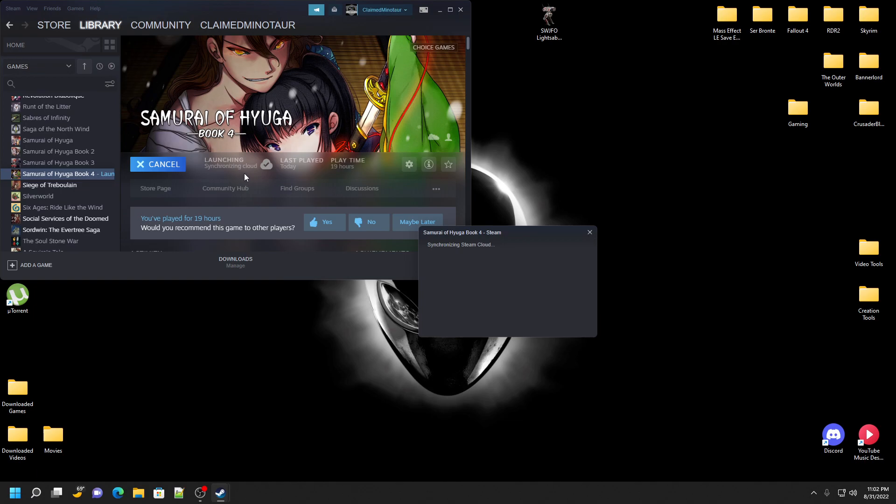
mouse_move(257, 178)
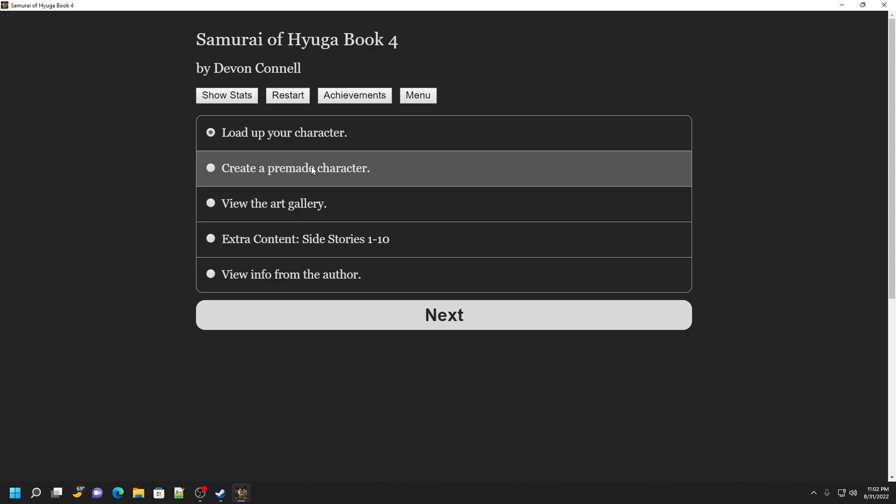
click(287, 95)
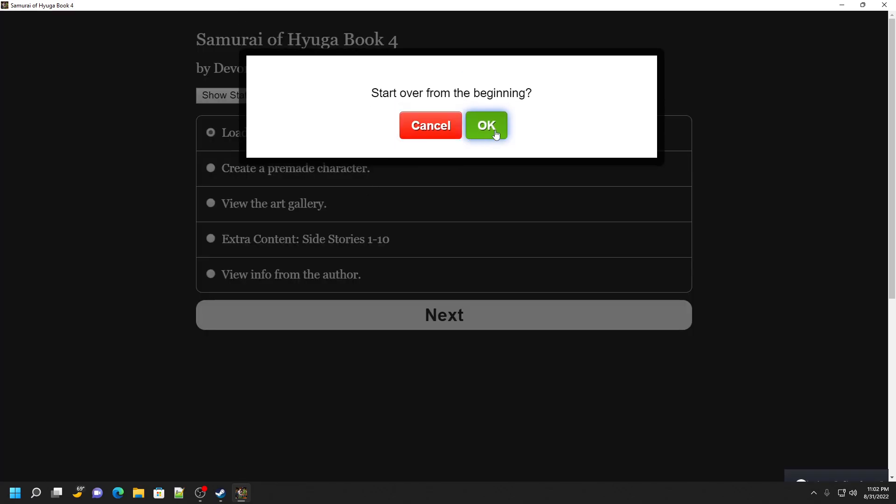
click(485, 125)
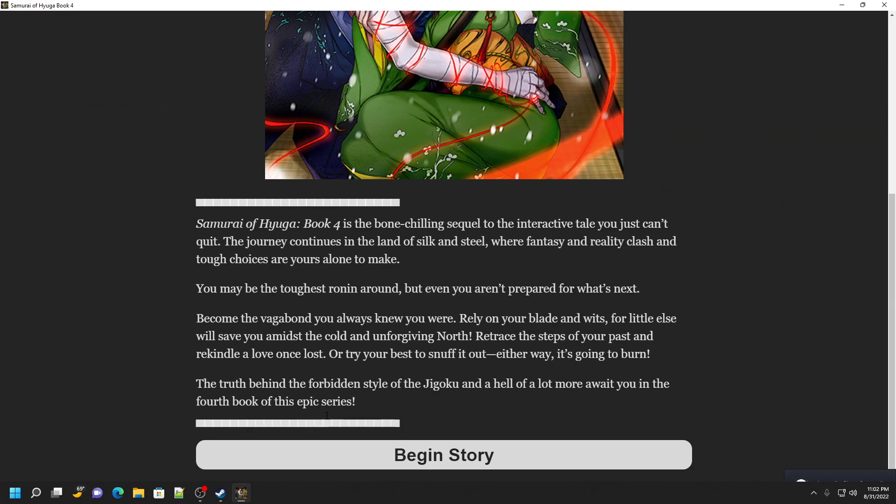
click(443, 455)
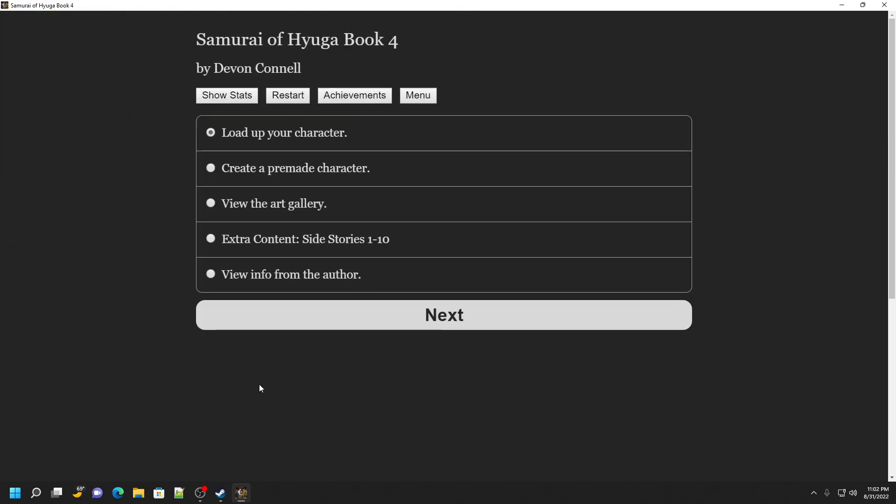
mouse_move(296, 107)
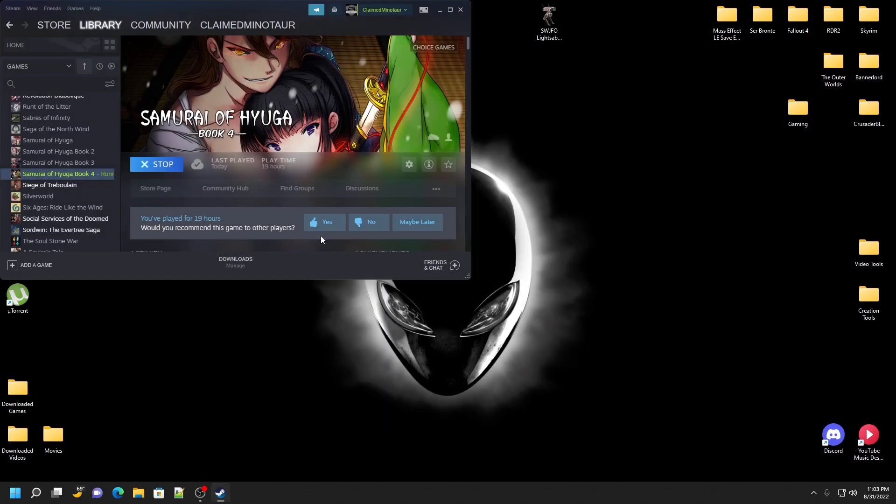
Create a Samurai of Hyuga Book 4 desktop shortcut from the game's Manage options.
click(156, 164)
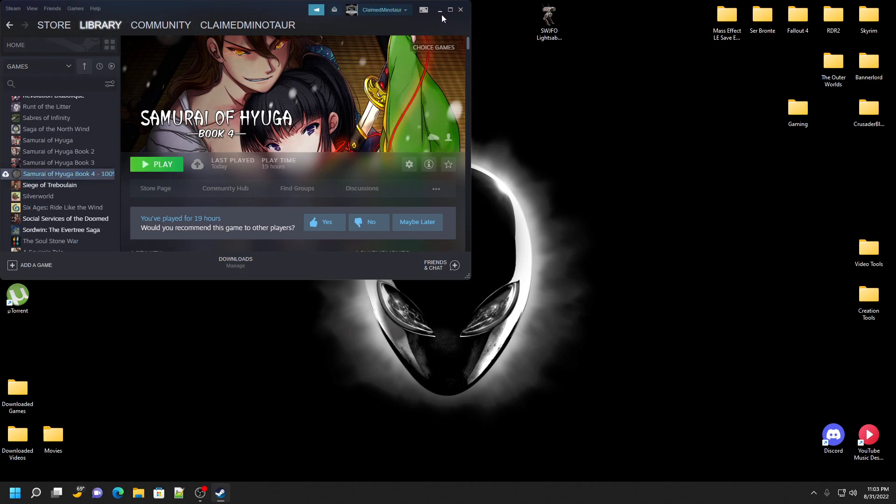
click(439, 10)
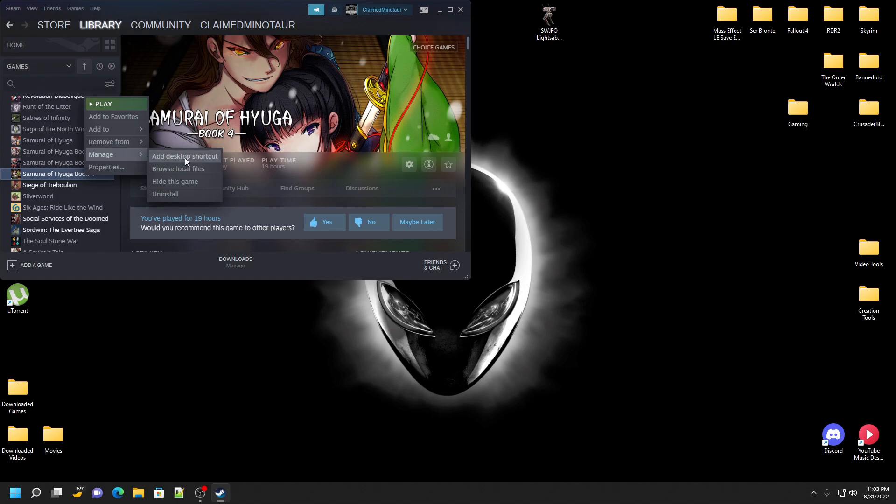
click(184, 155)
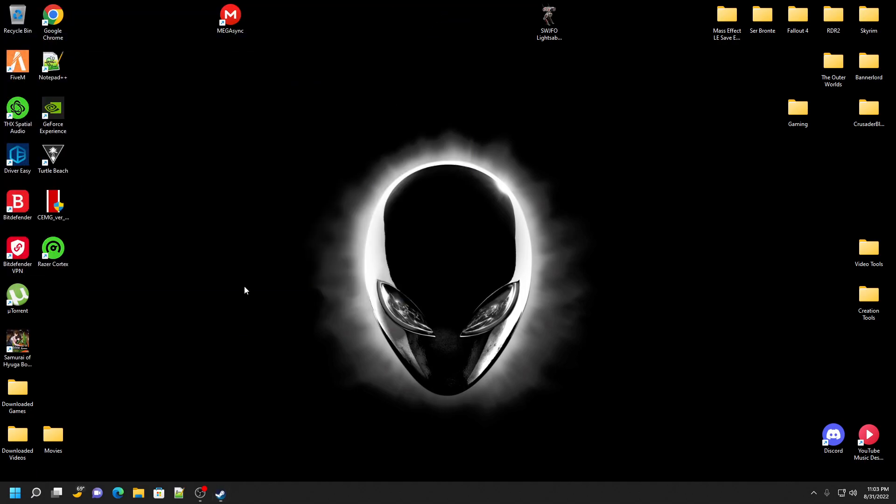
Read the rungameid number in the shortcut's Properties URL, then close Properties.
right_click(52, 248)
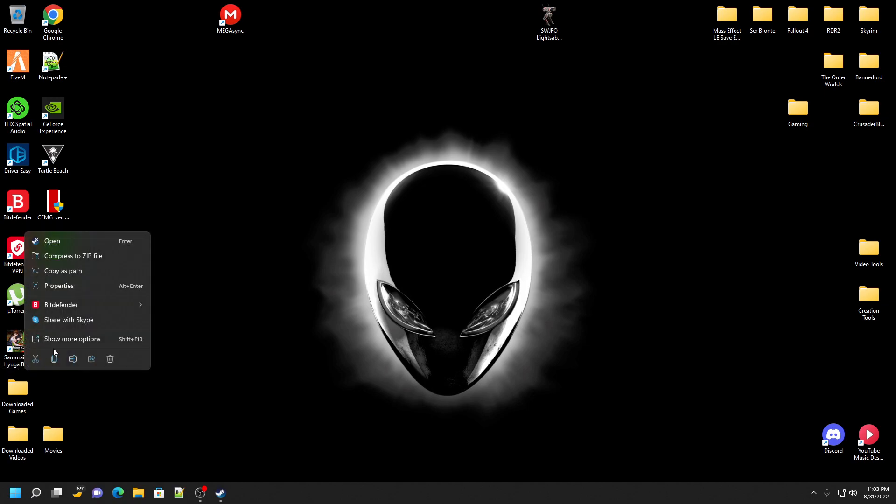
click(58, 285)
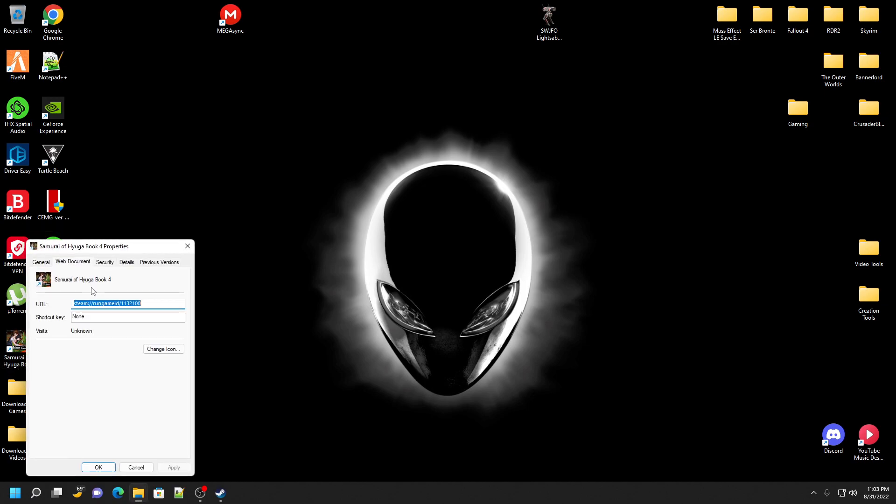
click(123, 303)
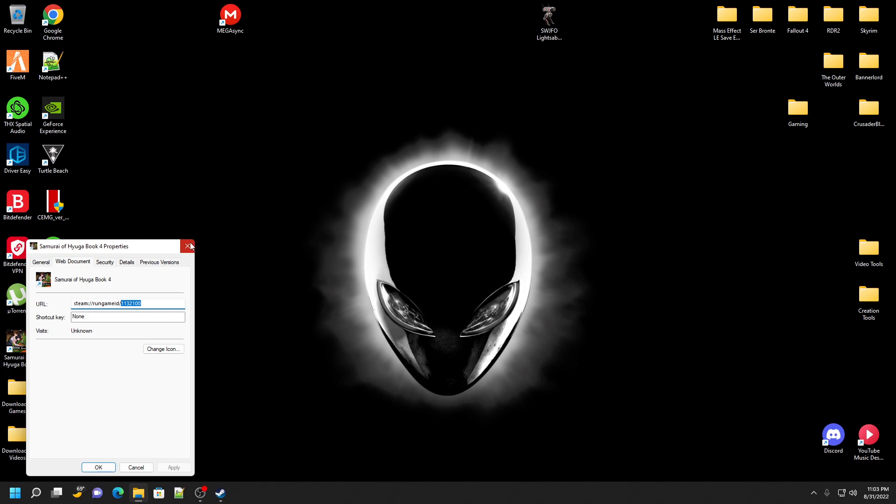
click(188, 246)
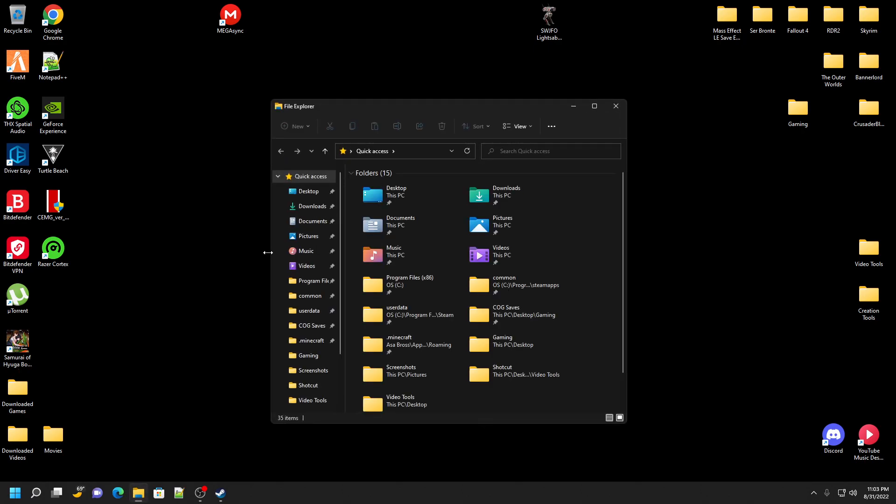
Browse from This PC through OS (C:) and Program Files (x86) into Steam.
click(304, 392)
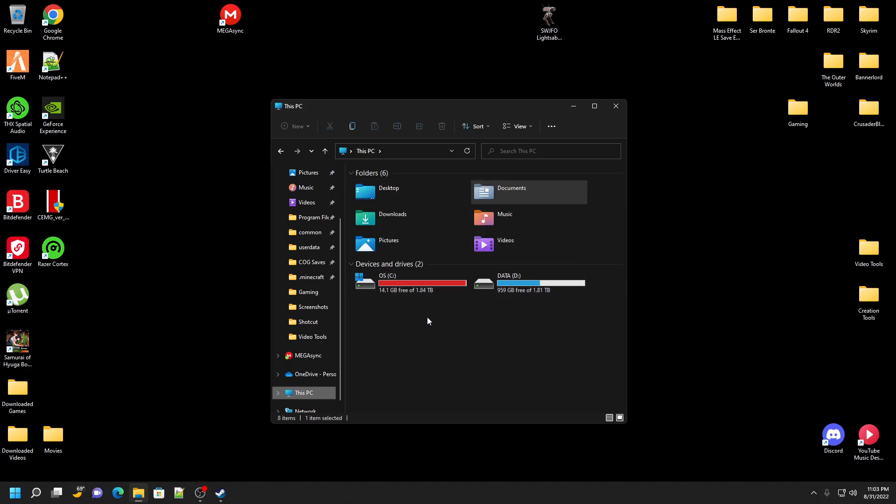
double_click(387, 280)
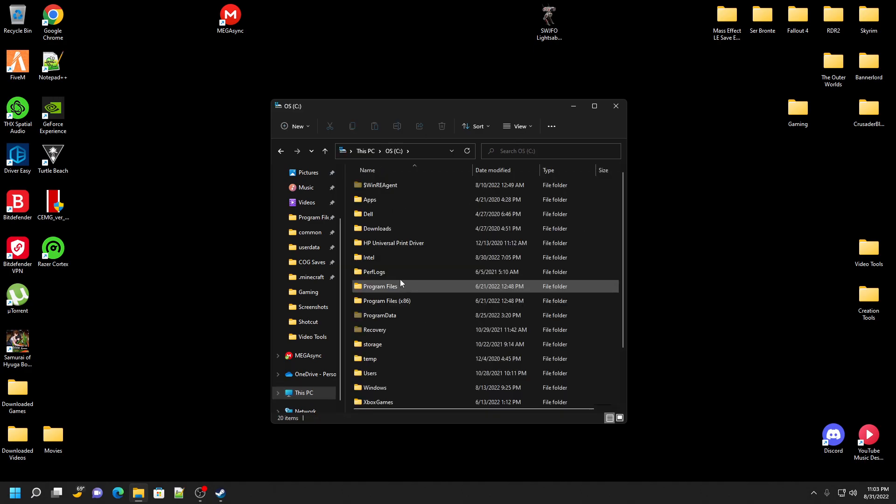
click(383, 300)
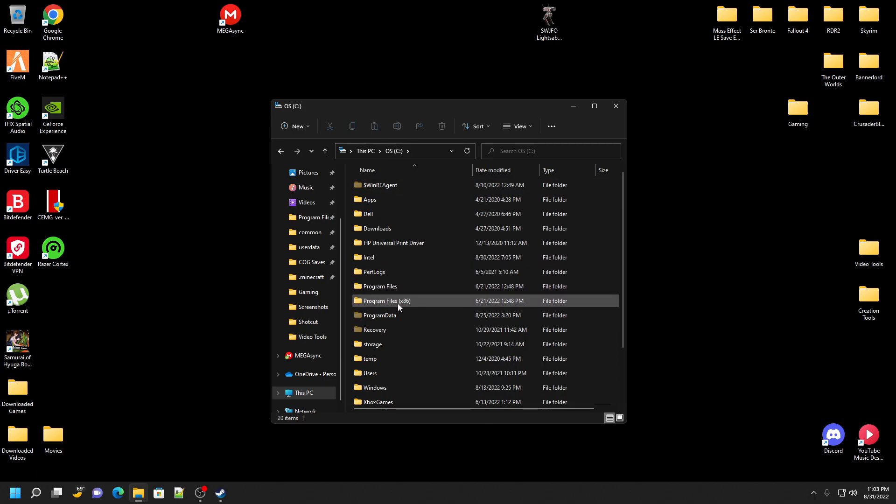
mouse_move(400, 301)
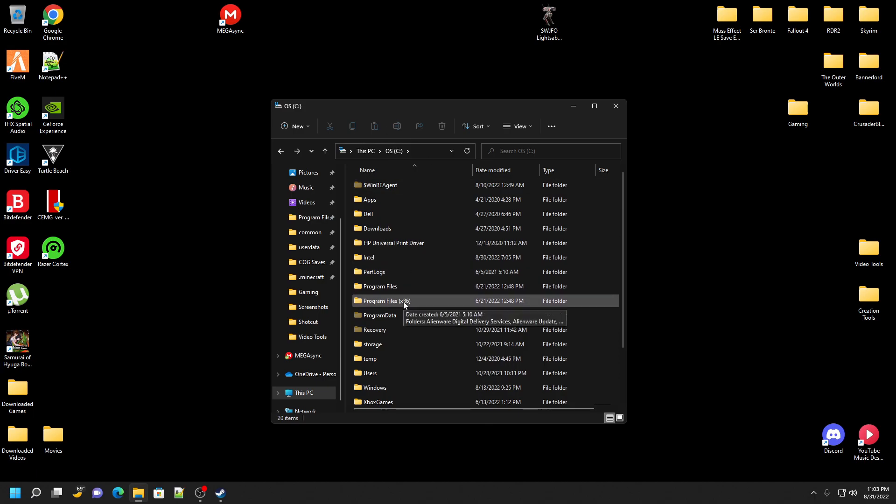
double_click(386, 300)
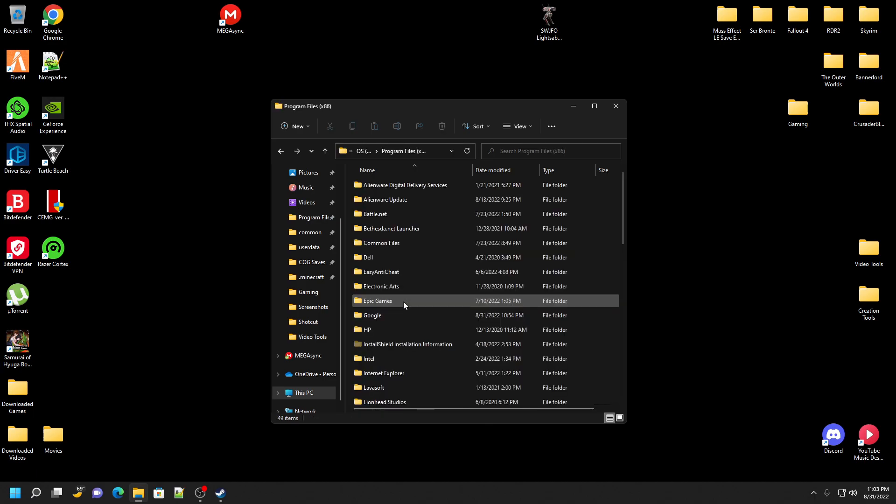
scroll(down, 3)
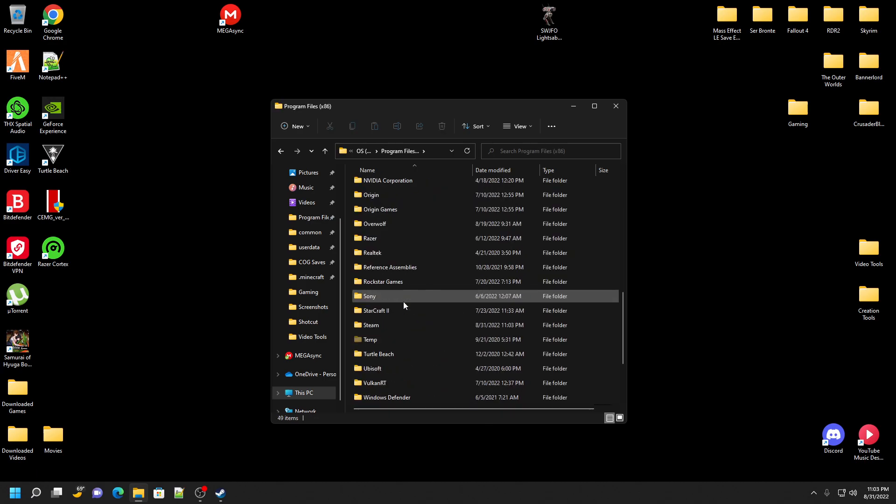
double_click(369, 325)
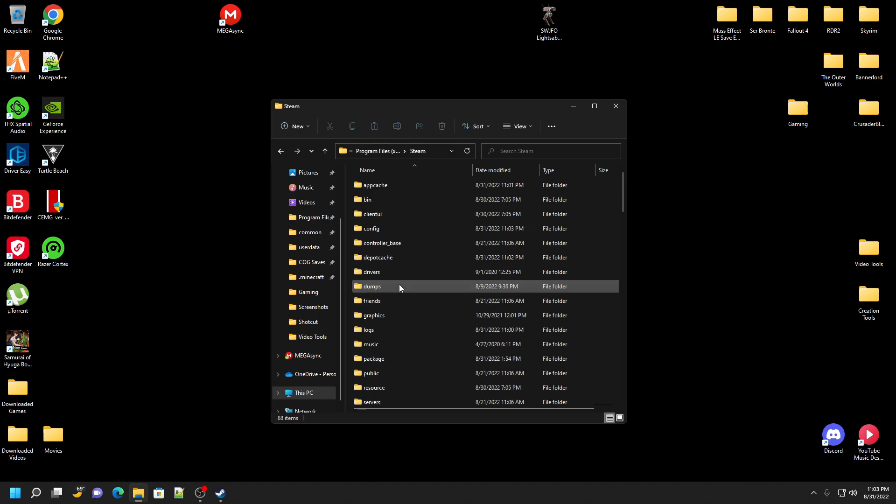
scroll(down, 3)
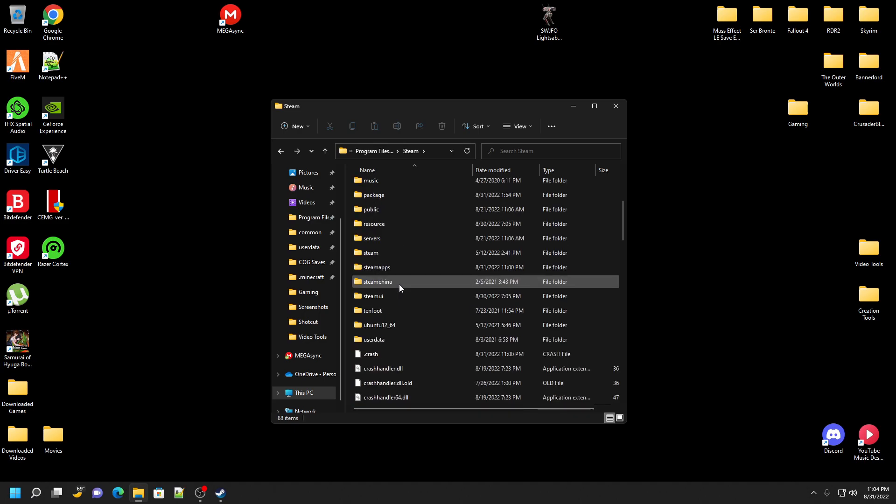
mouse_move(388, 339)
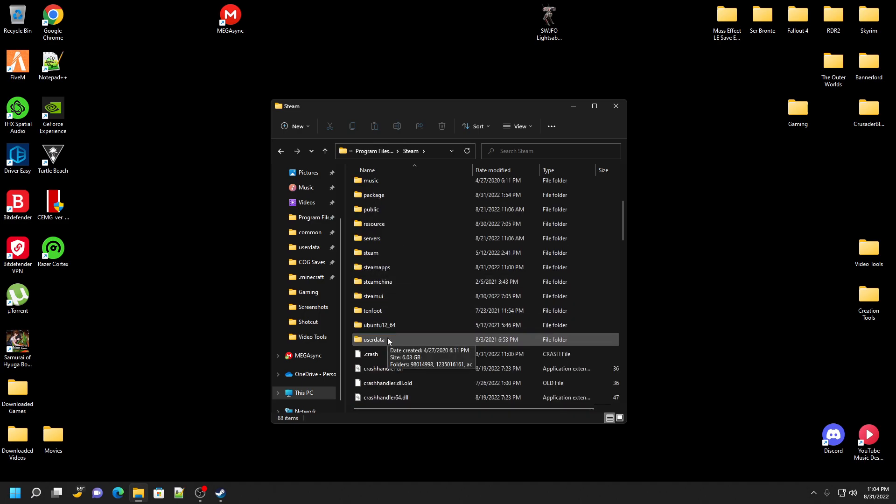
mouse_move(311, 280)
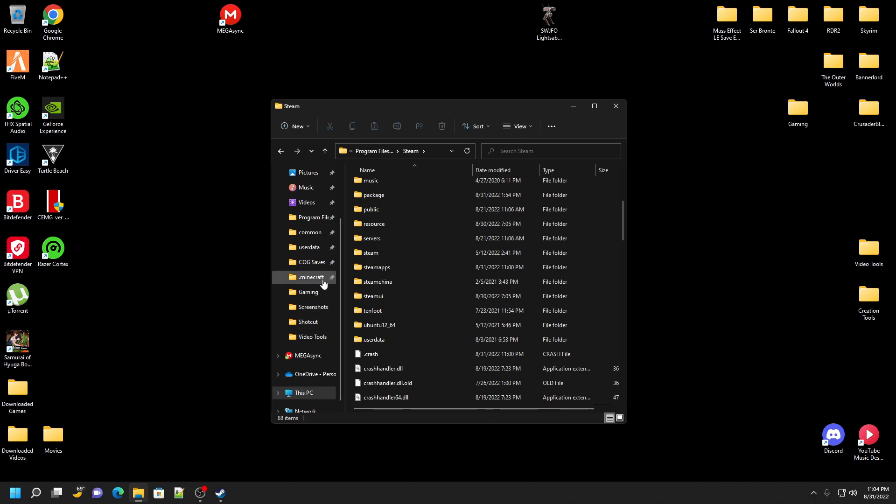
click(375, 339)
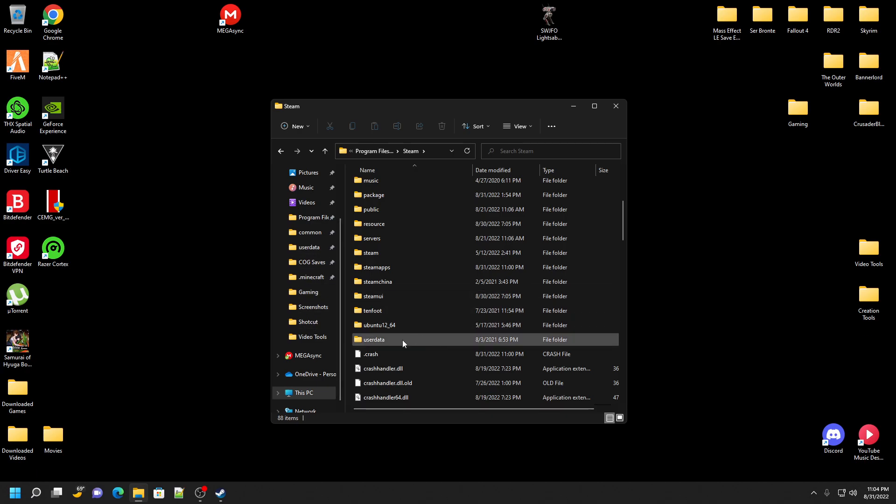
double_click(375, 340)
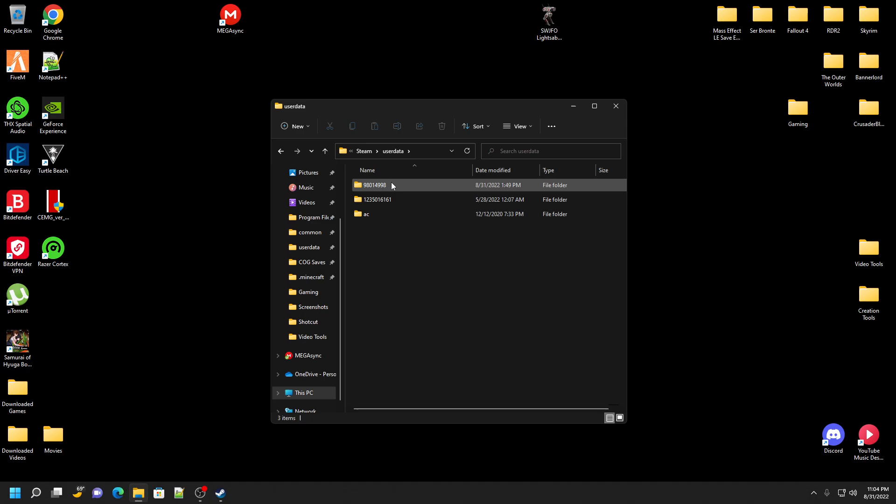
click(377, 199)
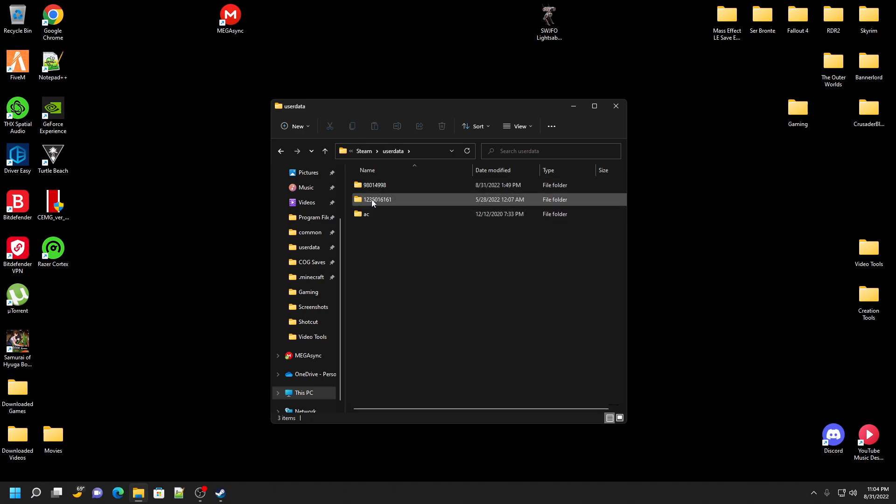
mouse_move(373, 185)
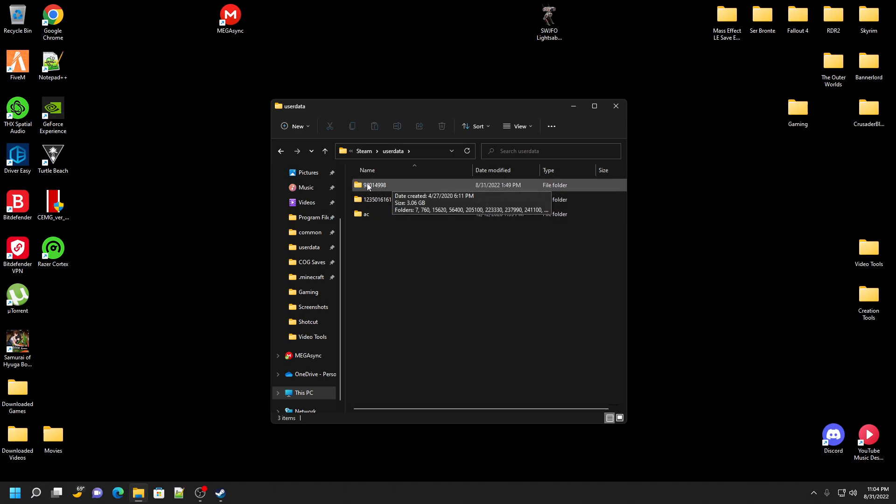
double_click(373, 185)
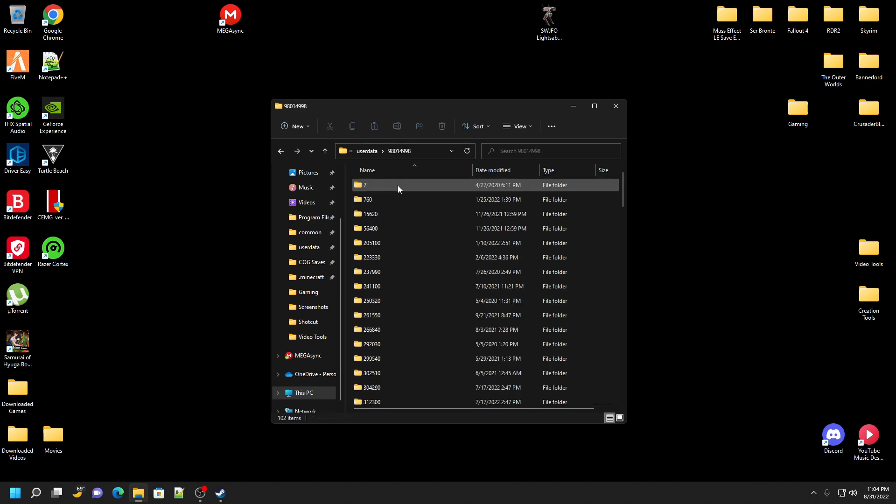
scroll(down, 3)
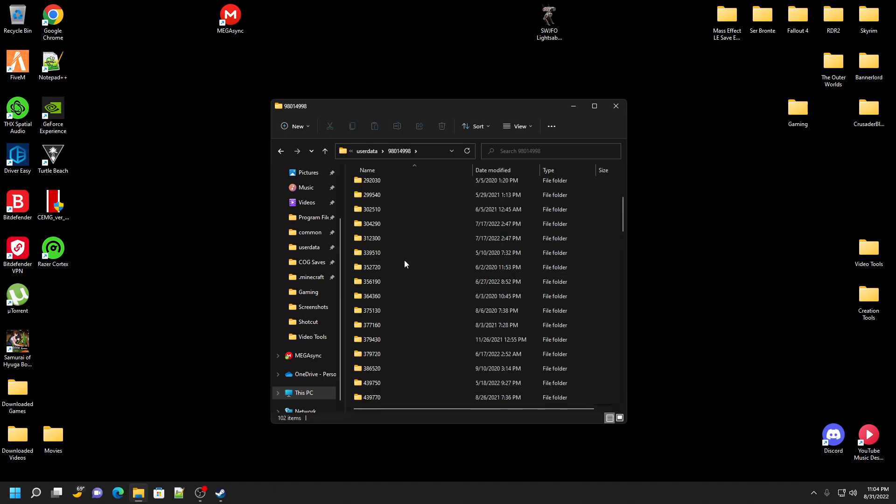
scroll(down, 3)
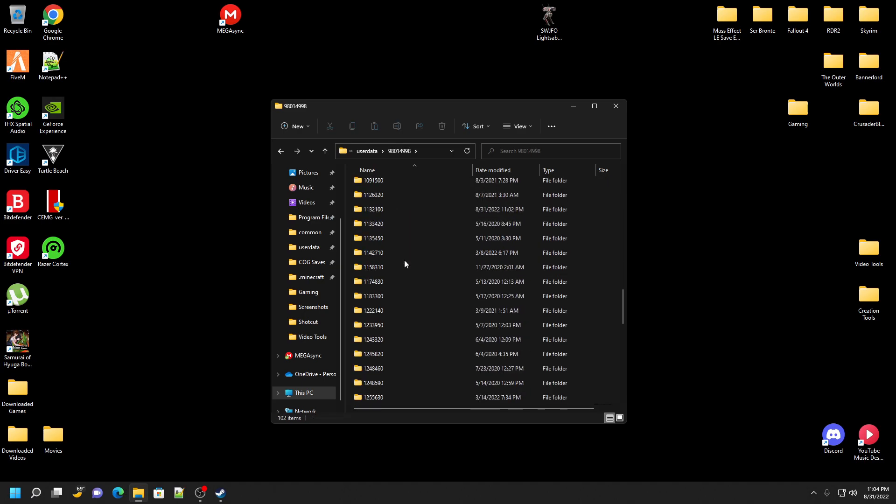
click(372, 209)
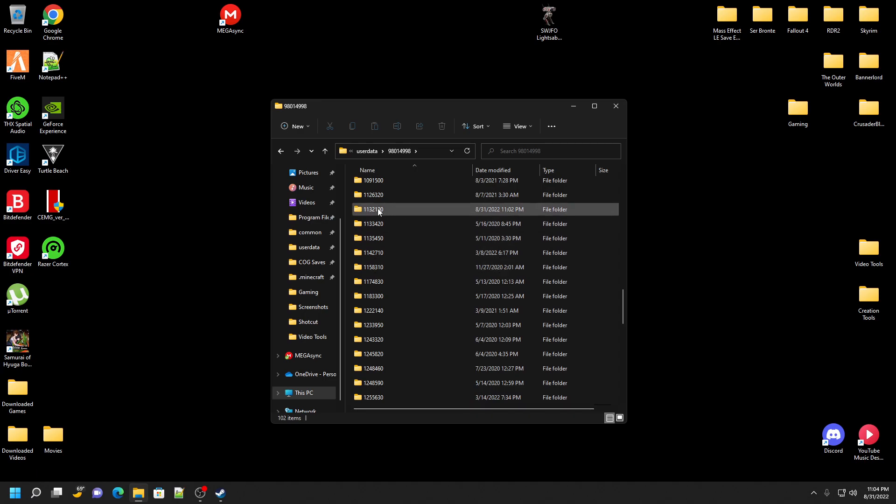
double_click(372, 209)
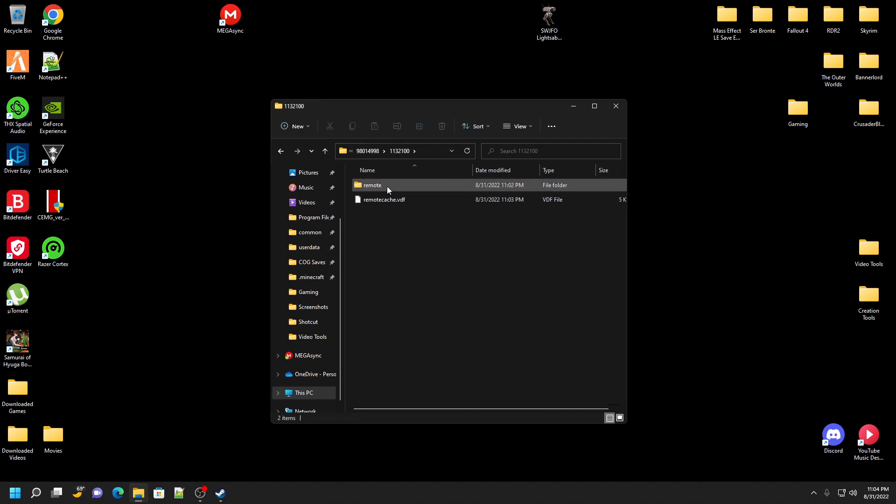
double_click(373, 185)
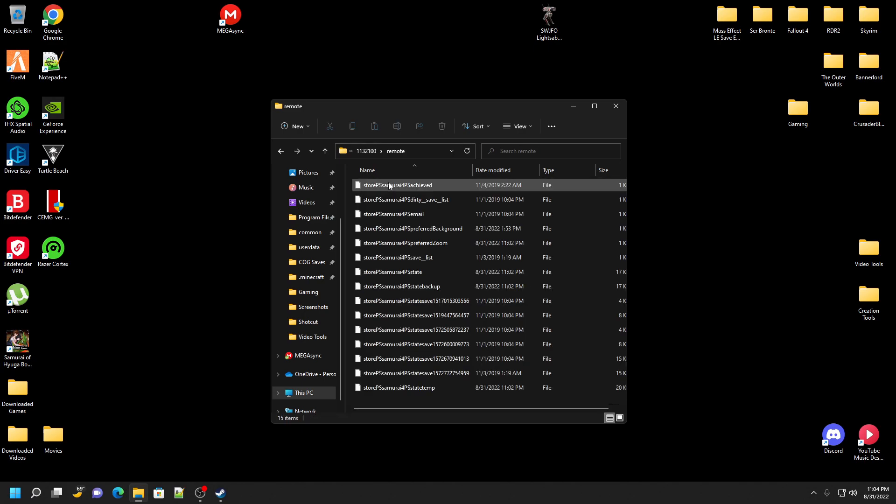
click(392, 272)
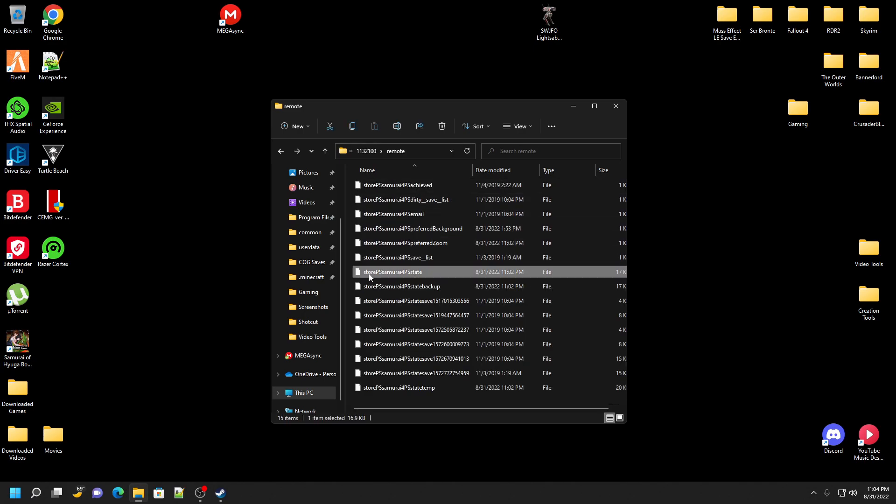
mouse_move(411, 276)
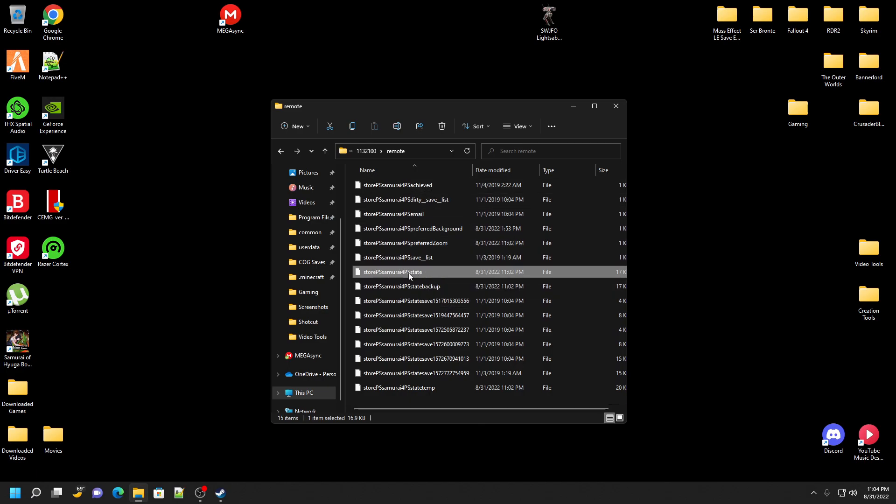
Open storePSsamurai4PSstate with Notepad++ via the Open with menu.
right_click(409, 271)
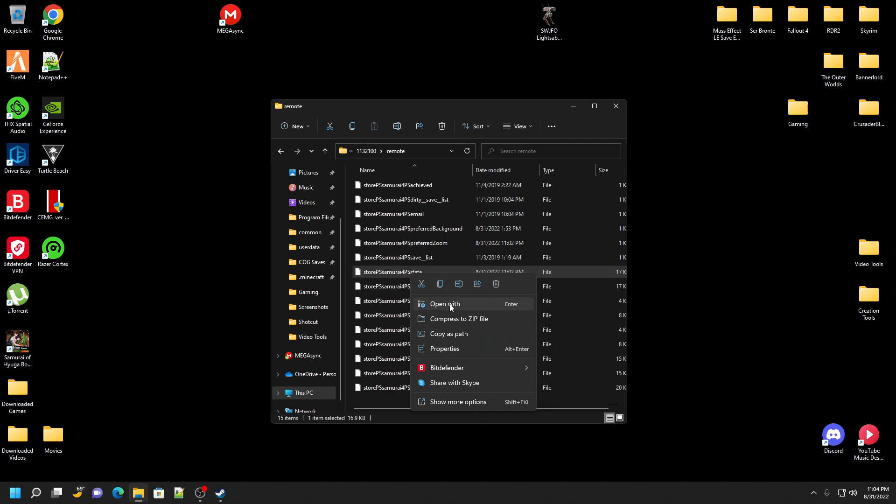
click(445, 303)
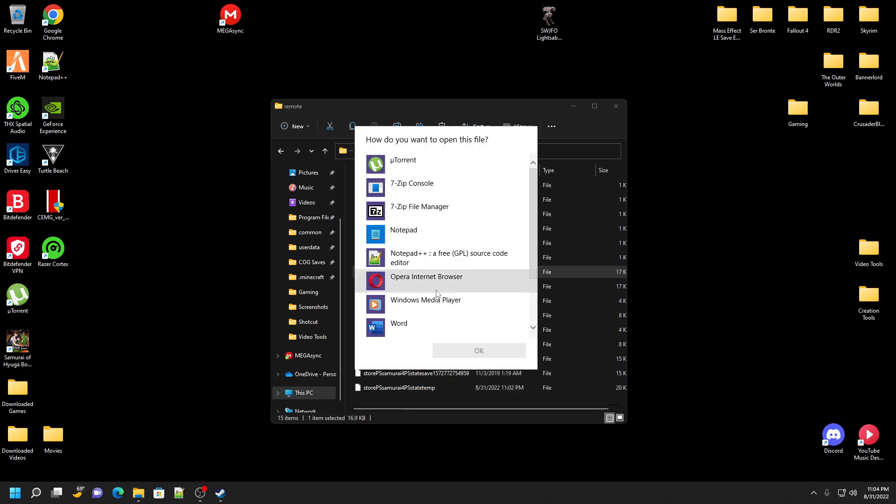
click(446, 258)
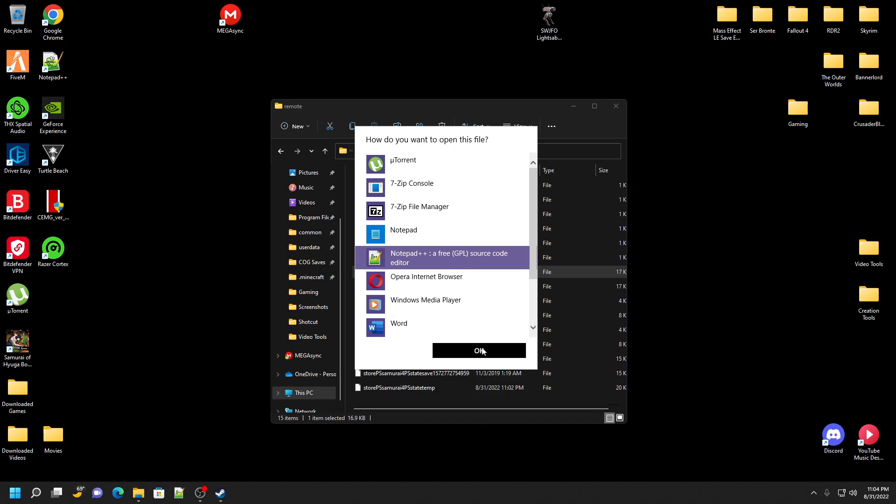
click(478, 350)
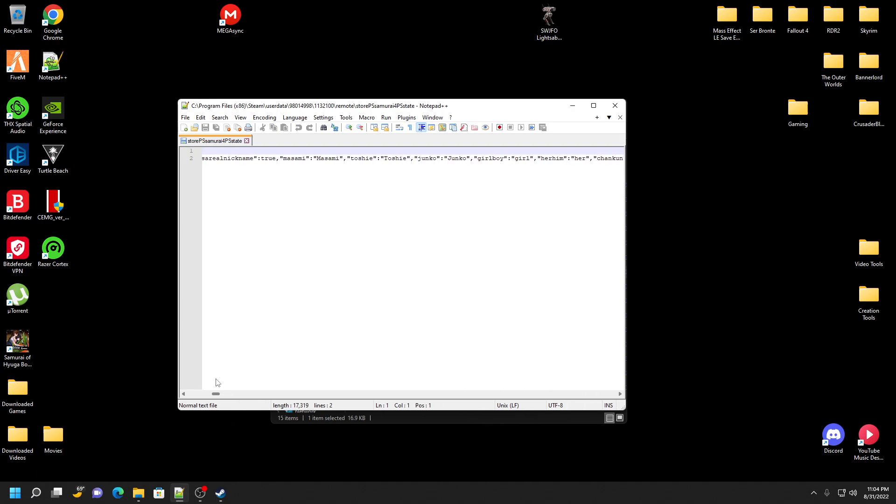
scroll(right, 3)
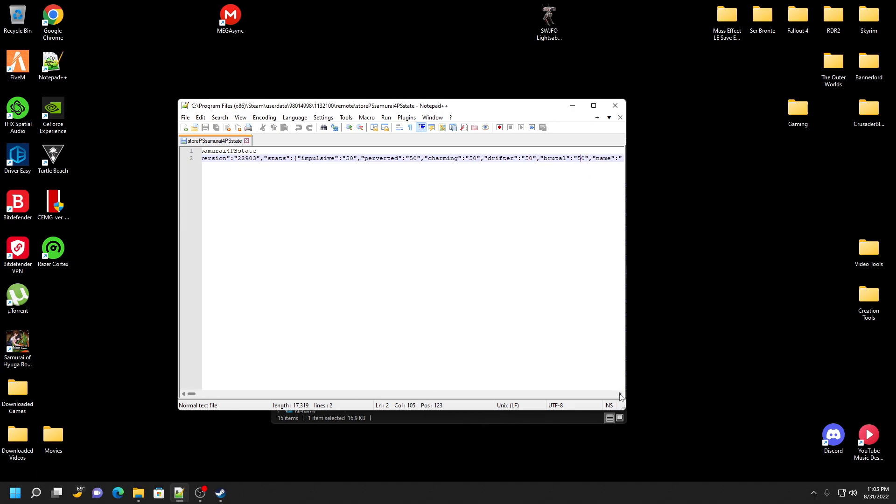
scroll(right, 3)
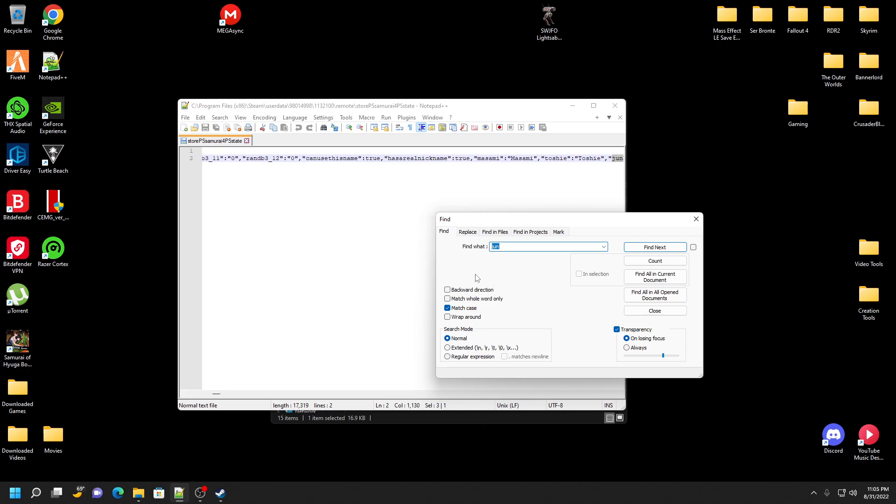
Search the save line for 'jun' to reach "junko", then close Find.
click(655, 247)
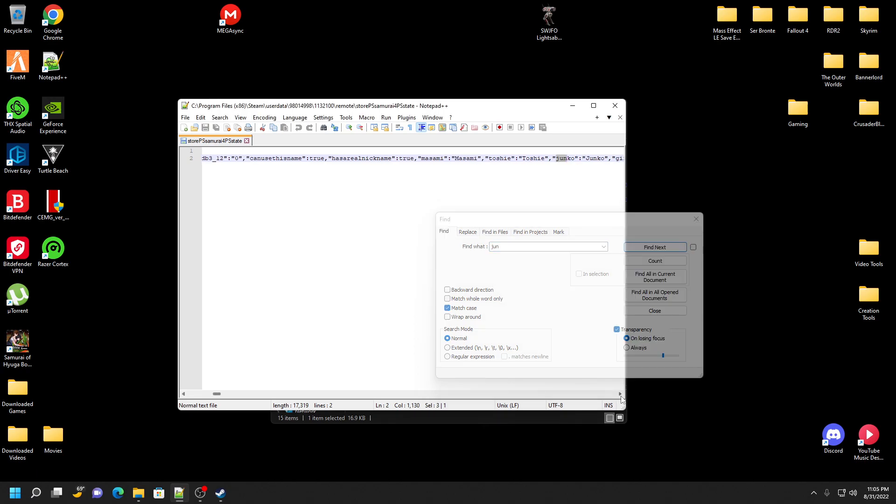
click(655, 247)
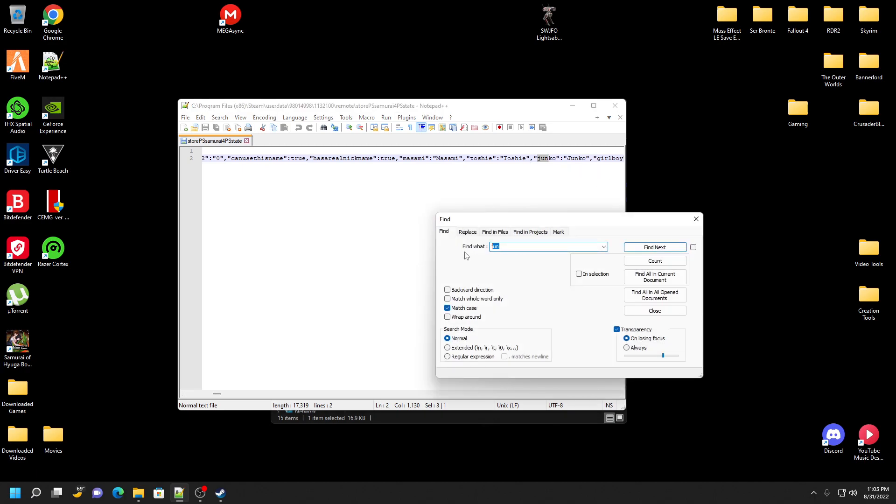
mouse_move(518, 280)
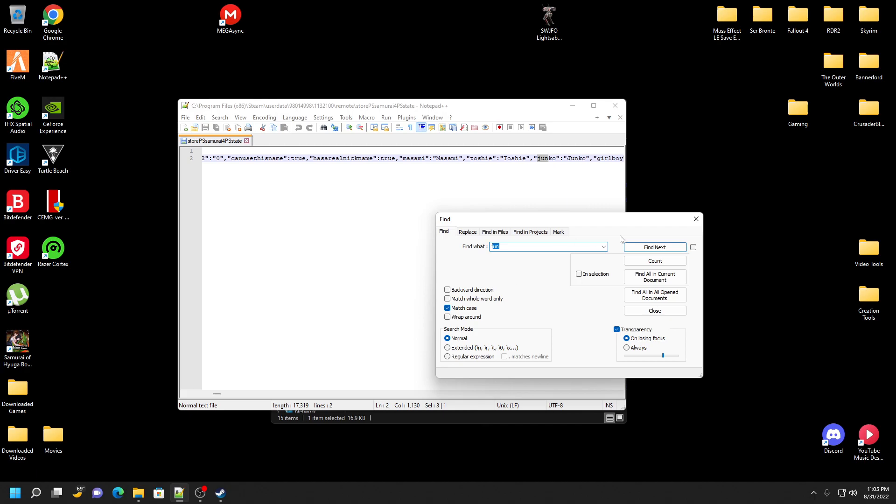
click(653, 310)
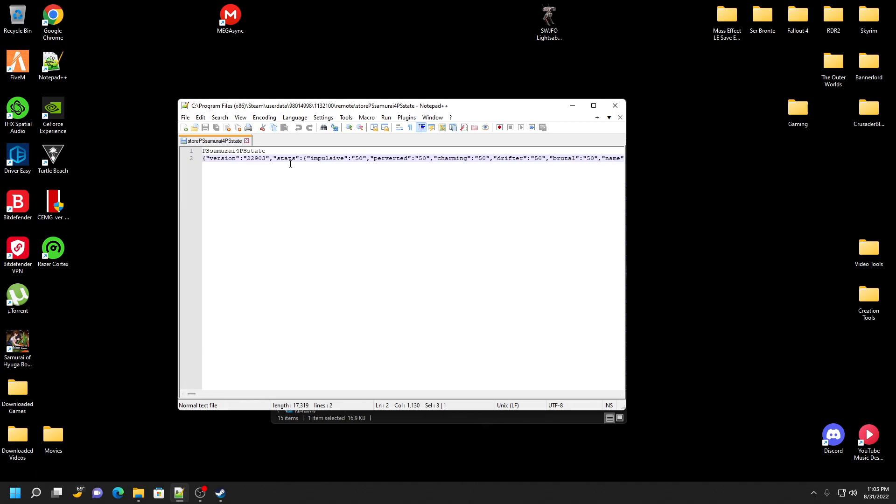
click(355, 159)
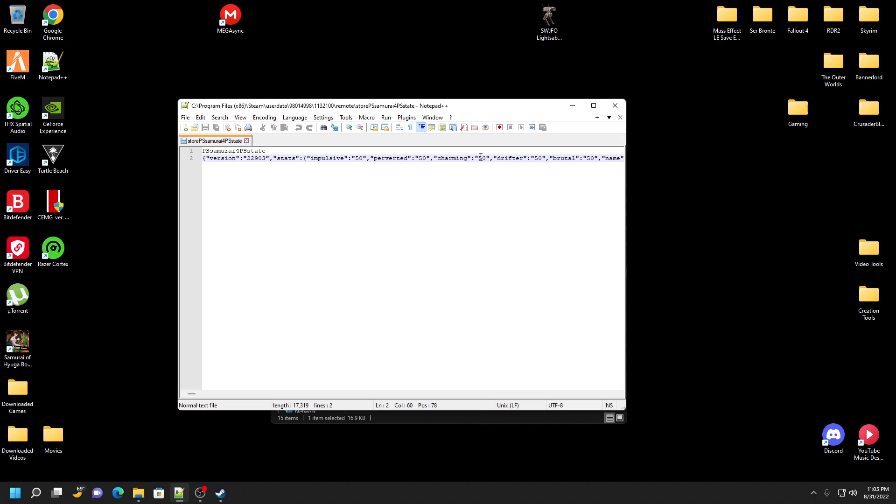
click(589, 158)
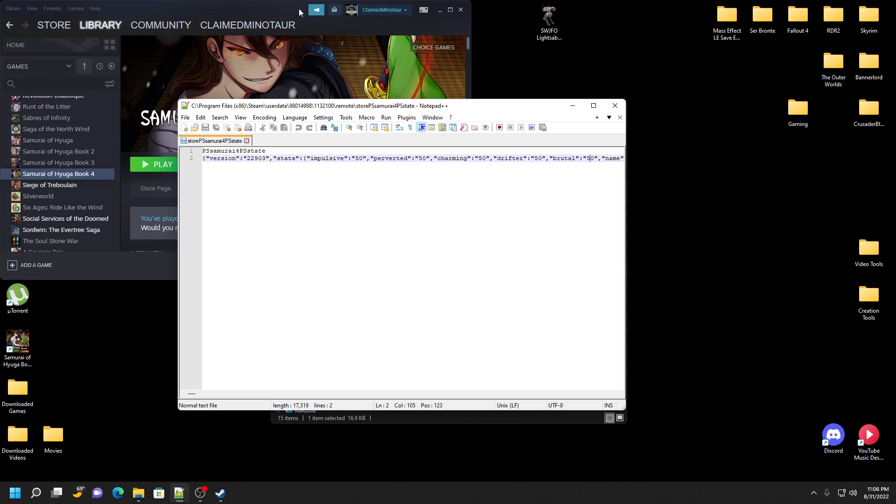
mouse_move(136, 211)
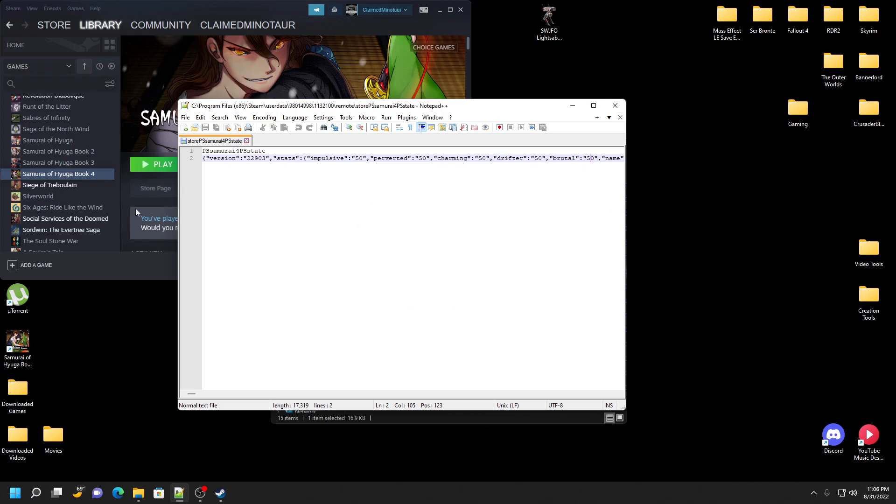
Launch Samurai of Hyuga Book 4, close it, and relaunch it from Steam.
click(162, 163)
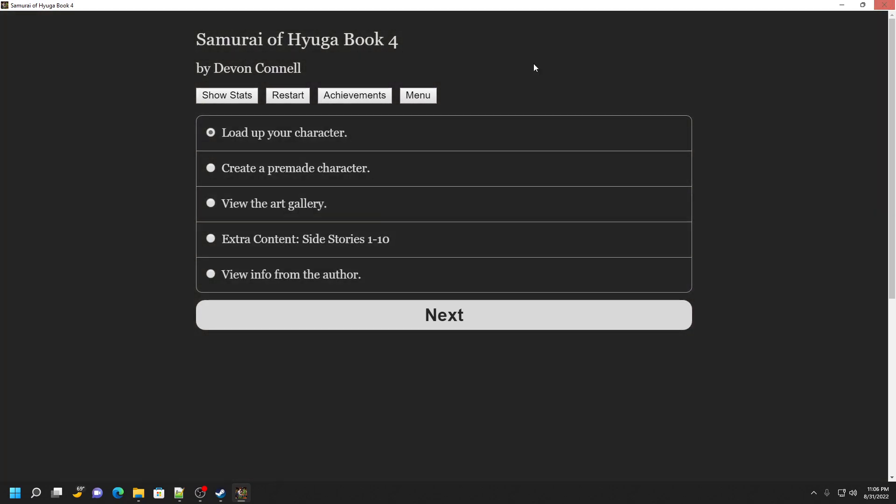
click(227, 95)
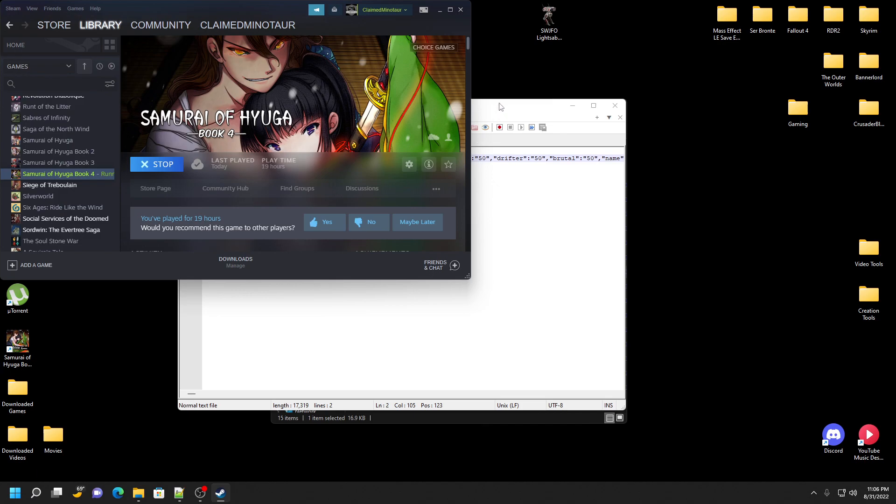
click(157, 164)
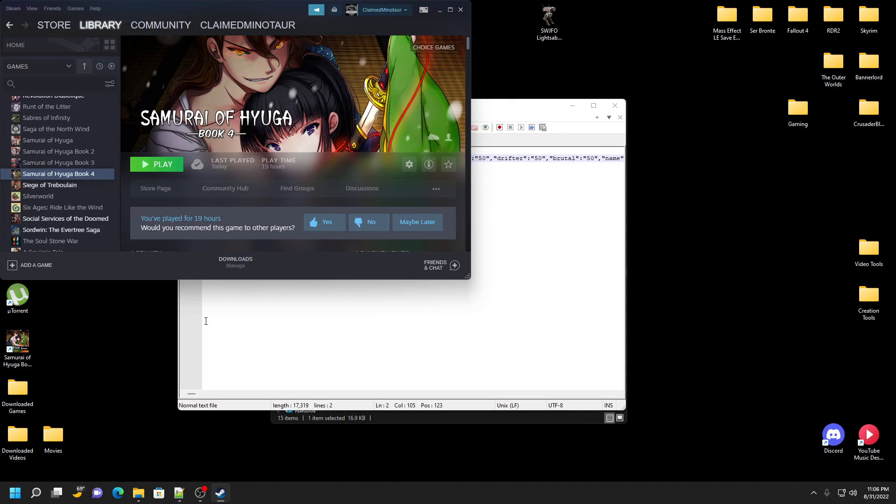
click(156, 163)
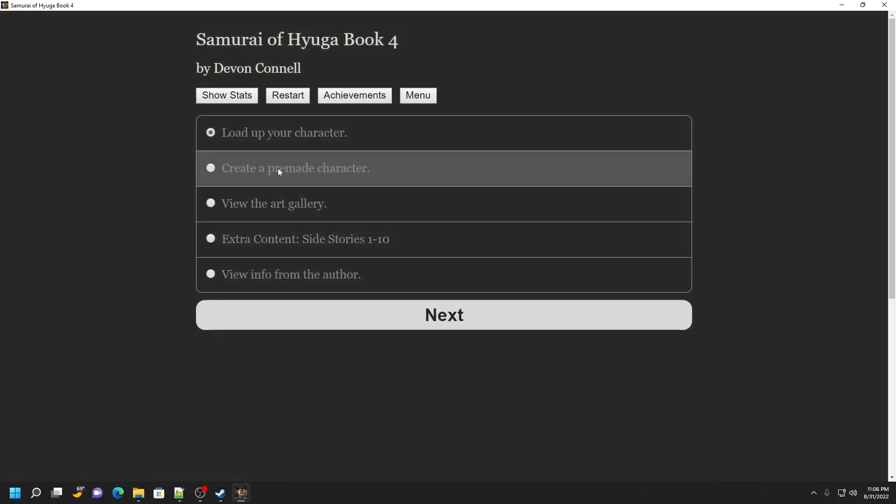
Create a premade male character named Akio in Choices Only Mode.
click(444, 315)
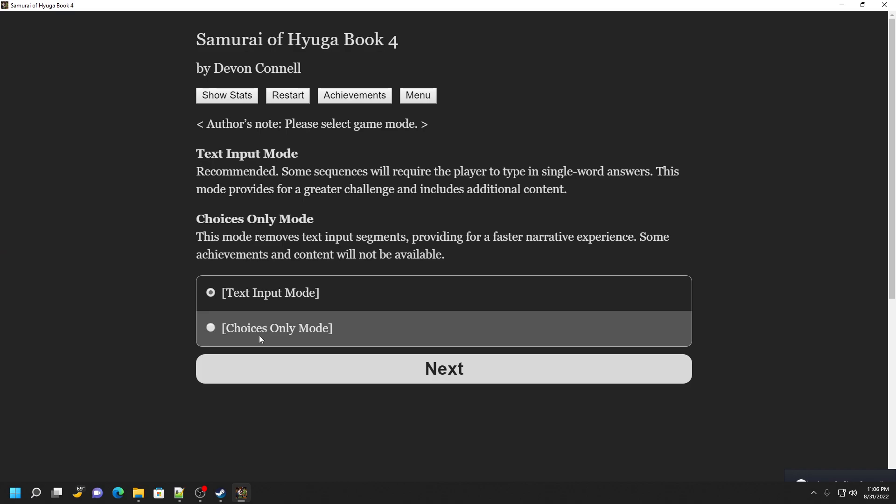
click(443, 368)
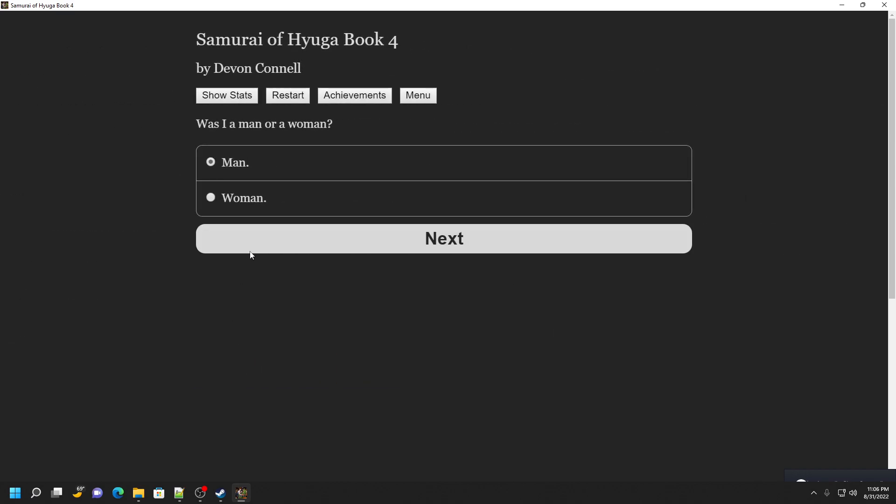
click(444, 238)
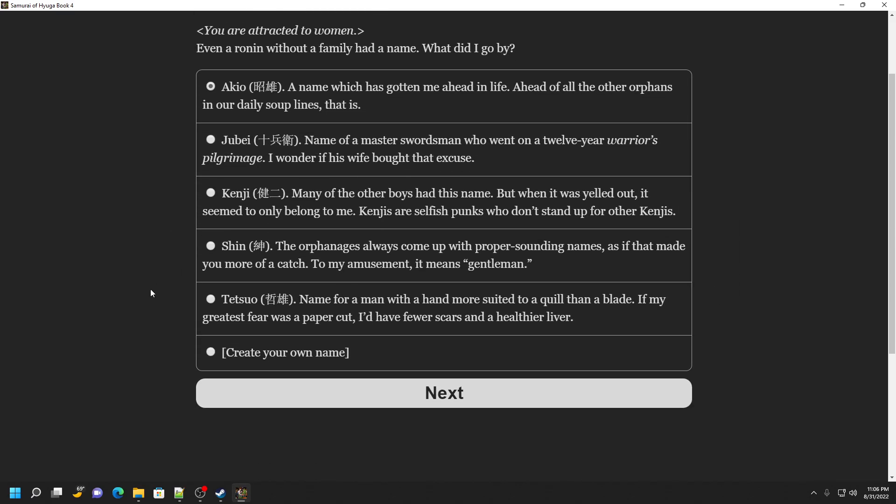
click(443, 392)
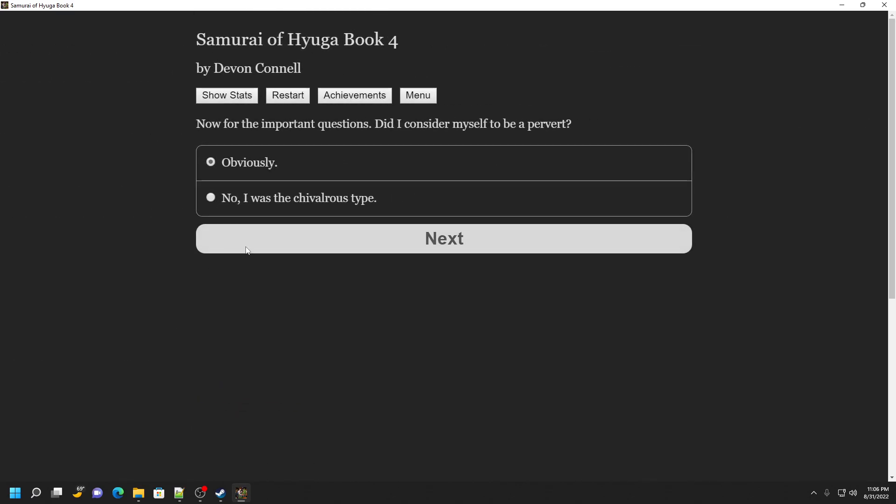
click(444, 238)
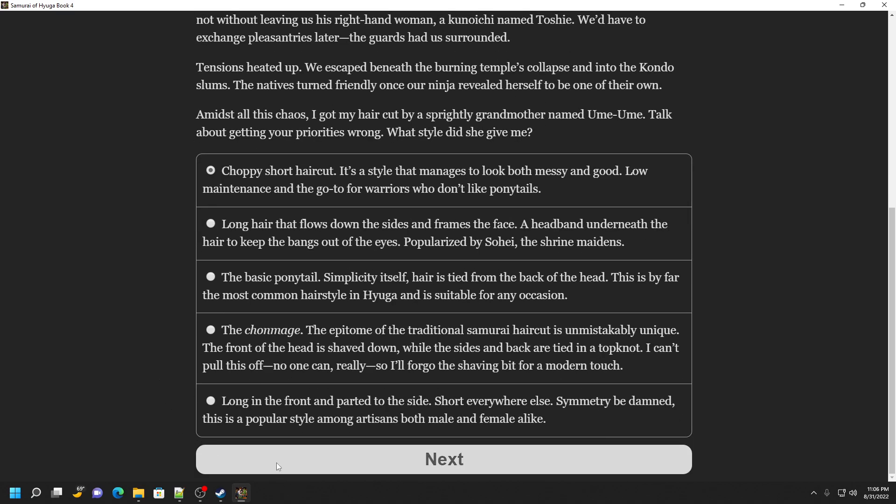
click(443, 459)
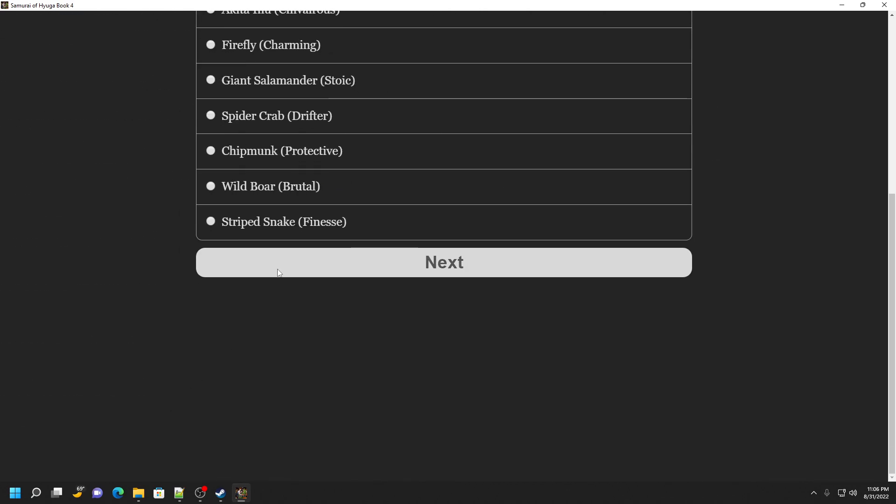
click(443, 262)
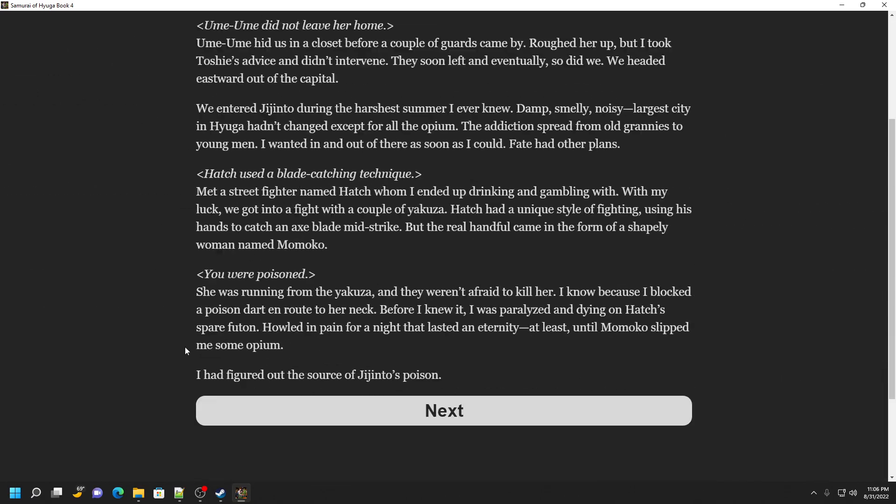
Step through the Book 1–3 recaps, begin Book 4, and go for the second apple.
click(443, 410)
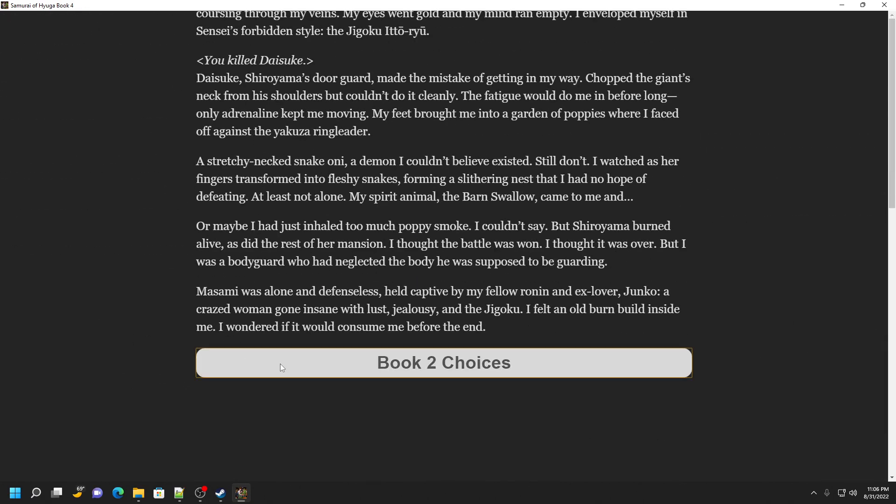
click(444, 362)
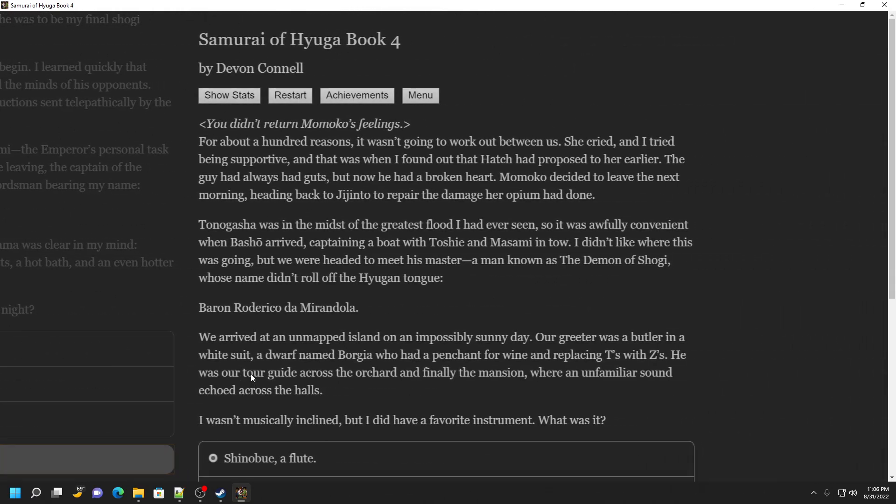
scroll(down, 3)
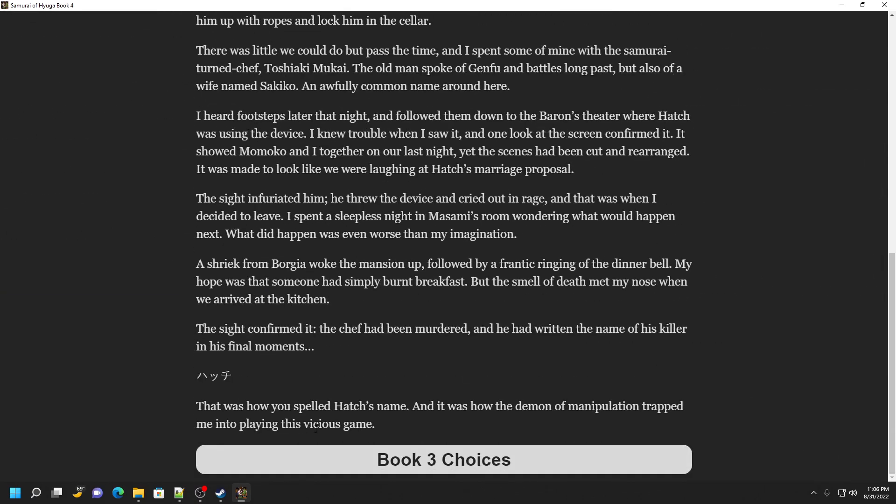
click(444, 460)
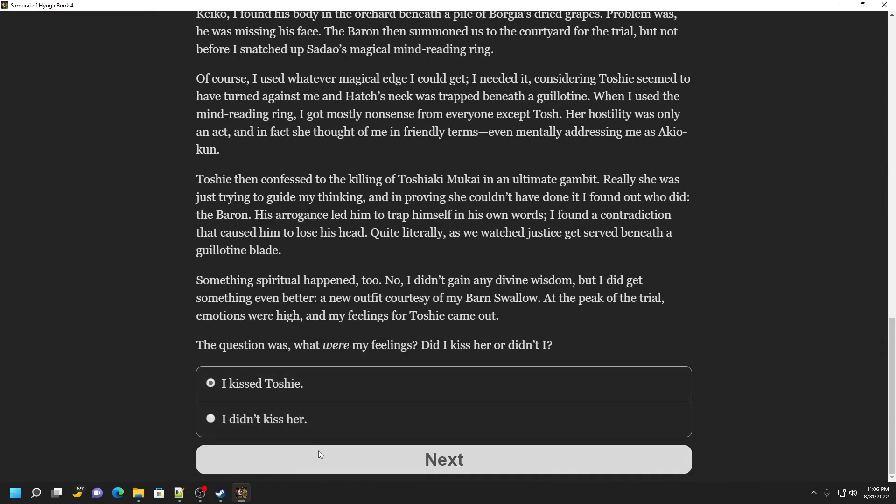
click(444, 459)
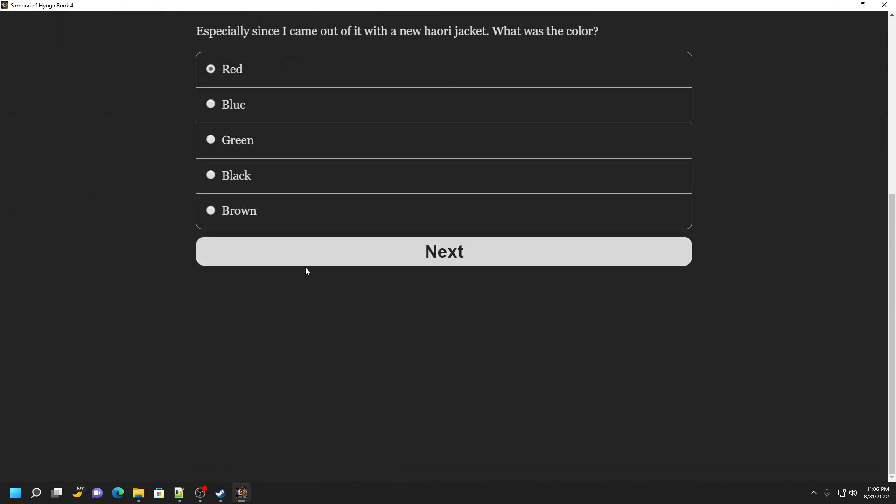
click(444, 252)
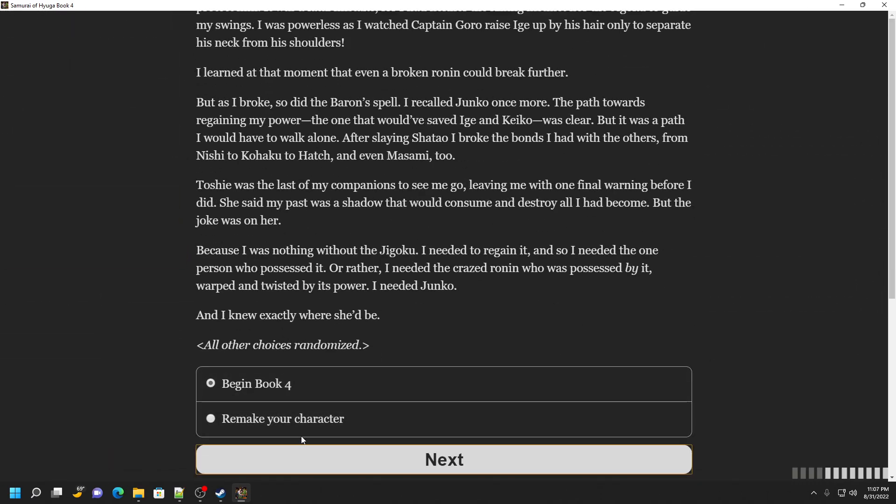
click(443, 459)
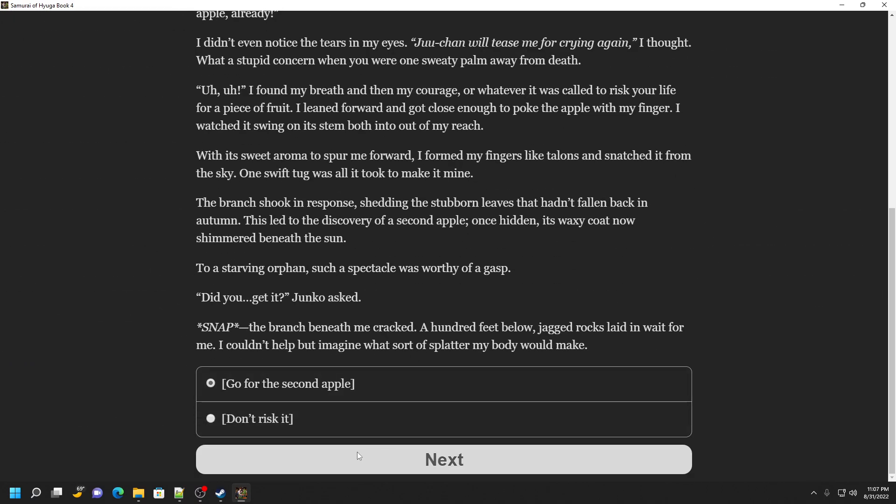
click(443, 459)
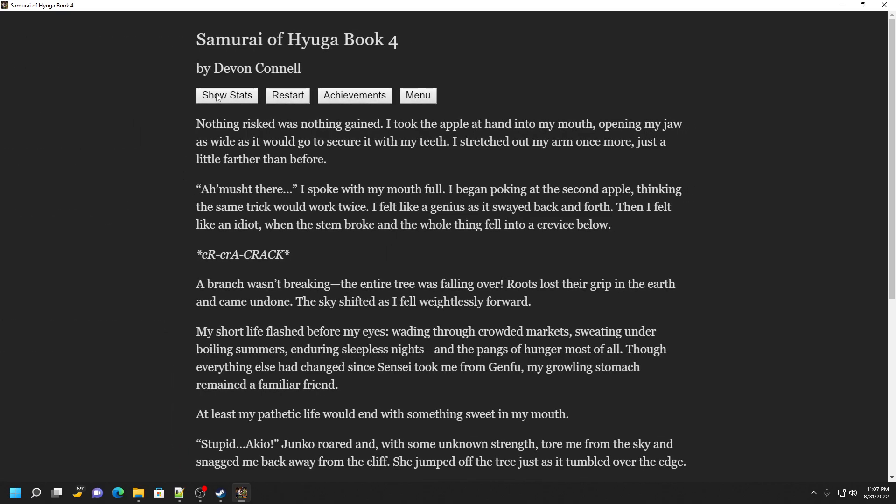
View the stats sheet showing Impulsive 90% and Brutal 70%, then close the game.
click(227, 95)
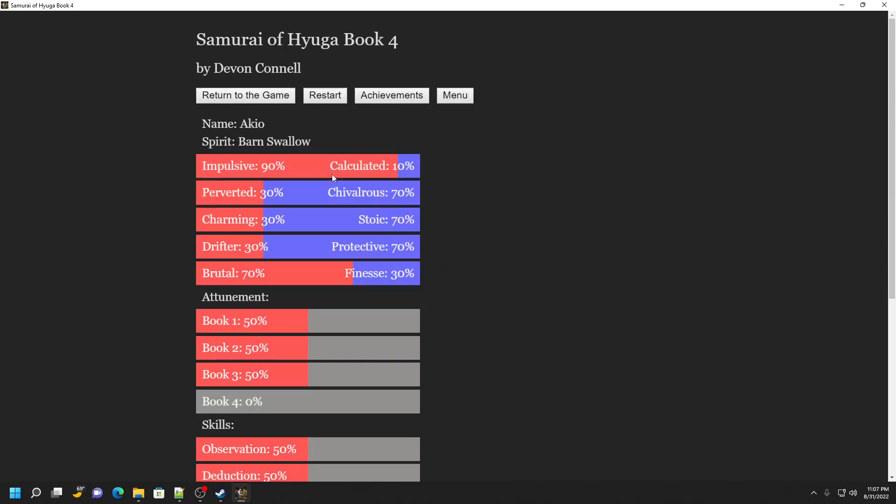
mouse_move(161, 249)
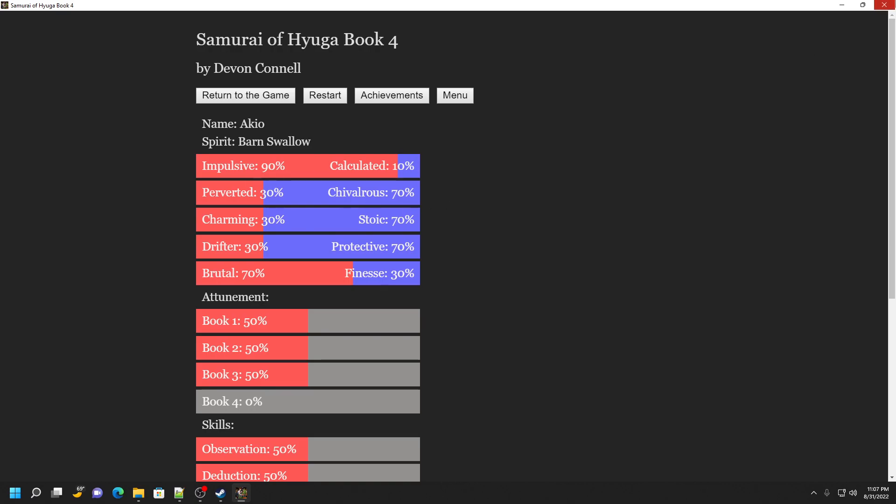
click(245, 95)
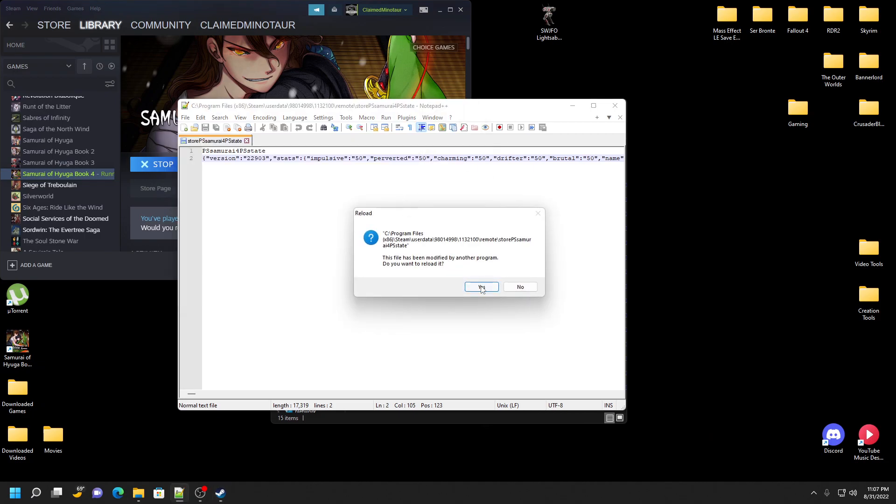
Reload the game-modified save in Notepad++ and compare impulsive 90 with the in-game stats.
click(481, 286)
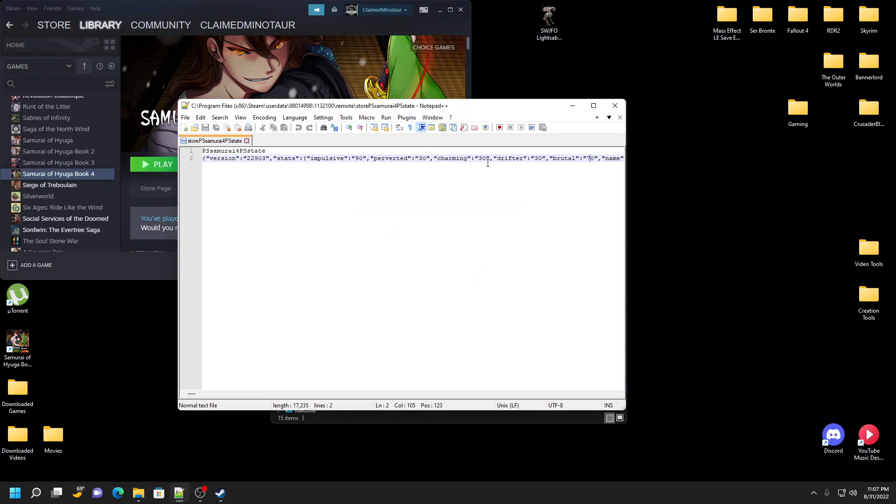
mouse_move(560, 381)
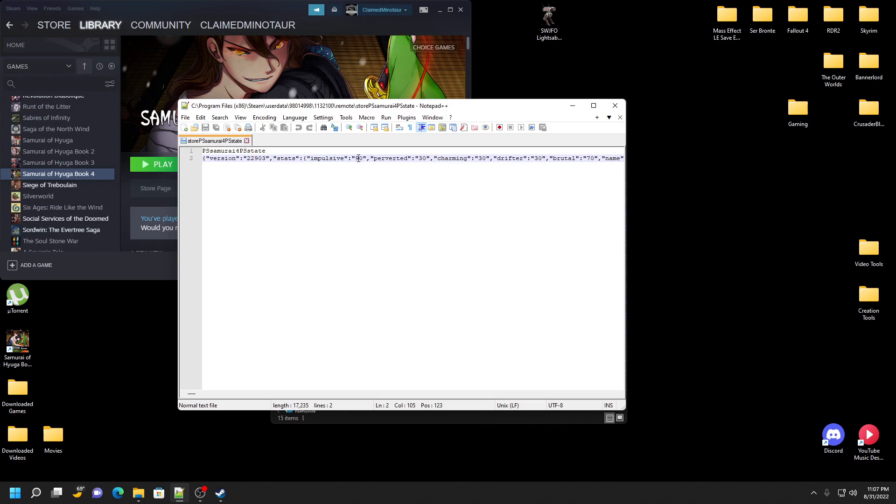
click(342, 199)
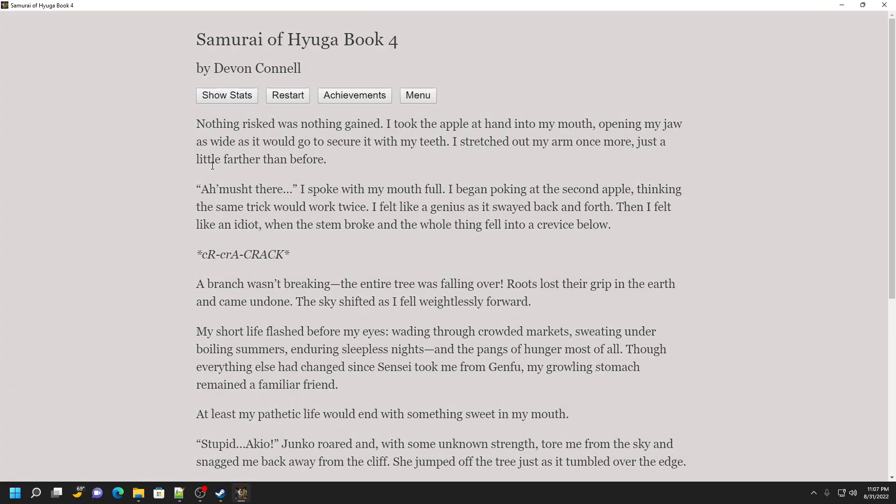
click(226, 95)
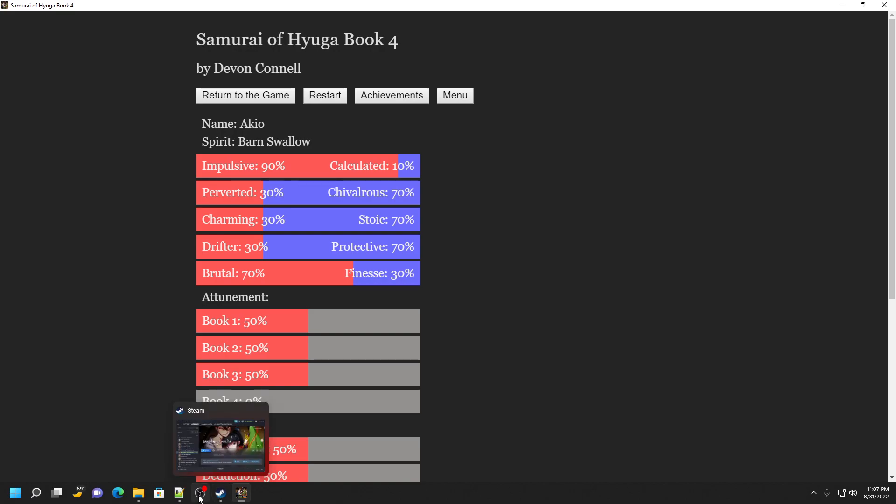
click(179, 493)
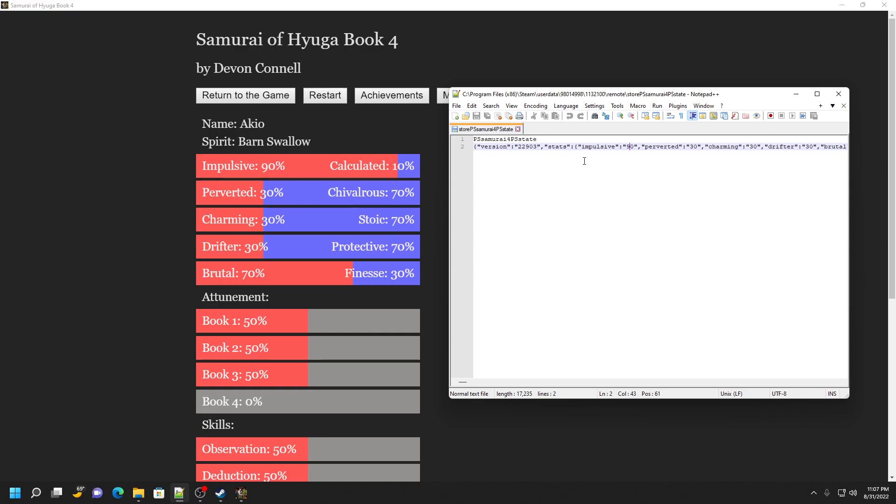
mouse_move(567, 188)
text(1)
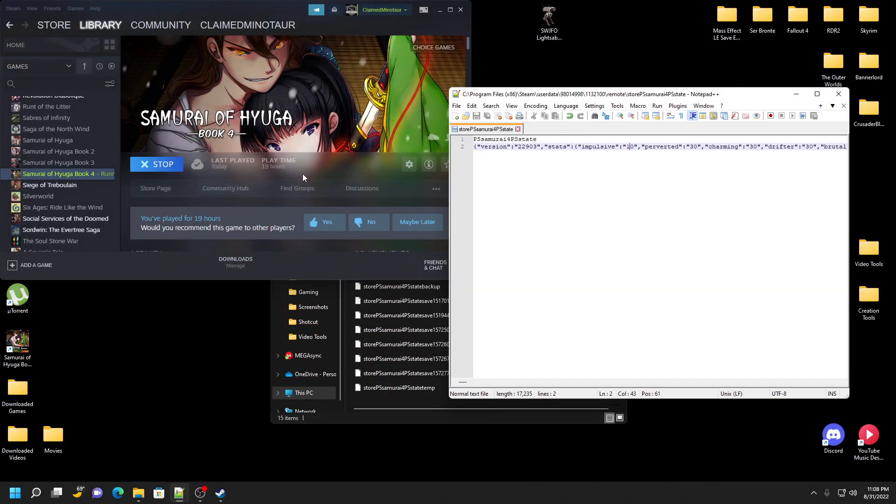
Restart the game past the sync warning and view stats showing Impulsive 10%, Calculated 90%.
click(156, 164)
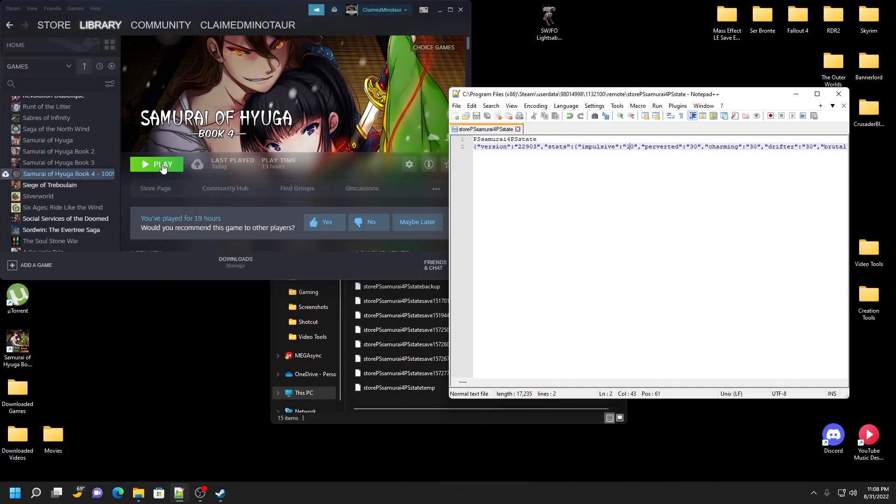
click(162, 164)
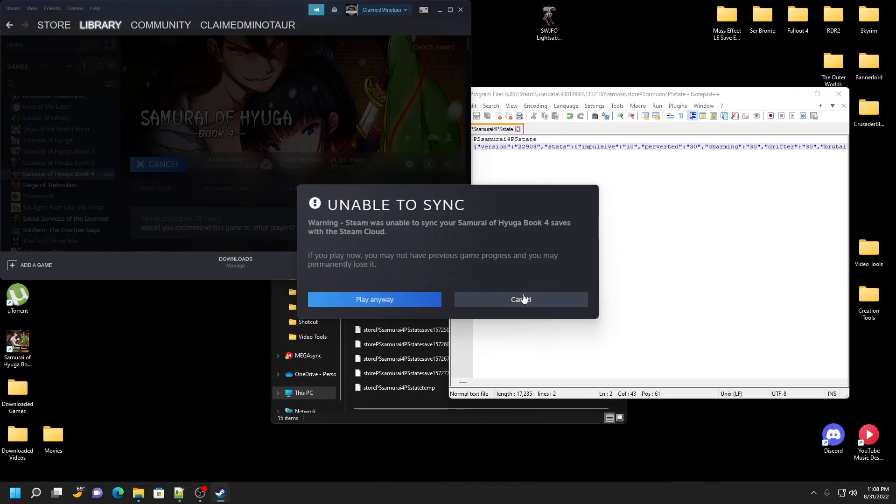
click(374, 298)
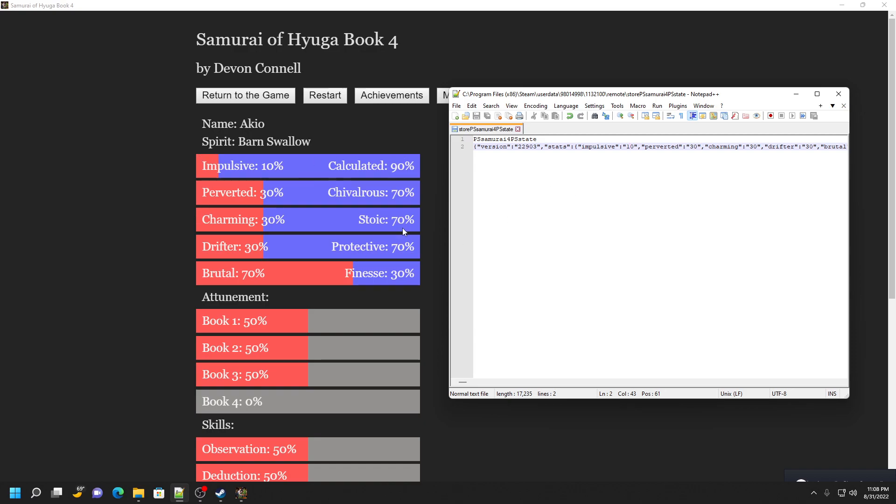
scroll(down, 3)
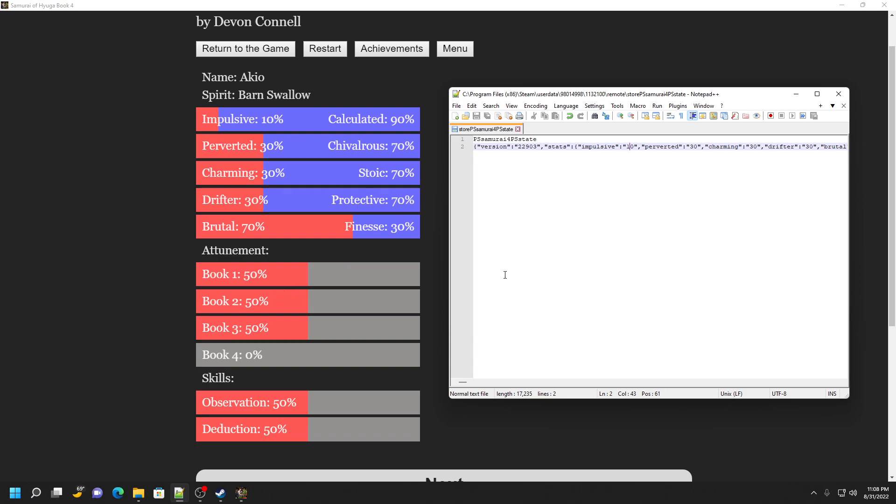
mouse_move(219, 303)
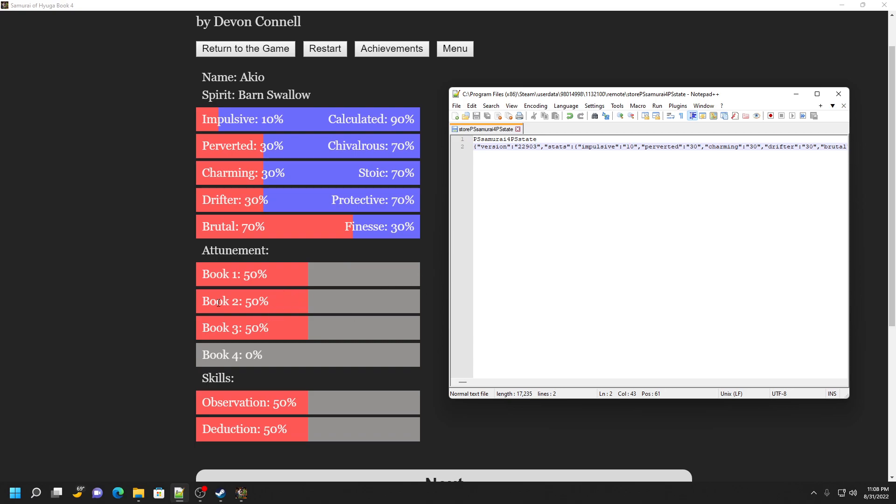
scroll(down, 3)
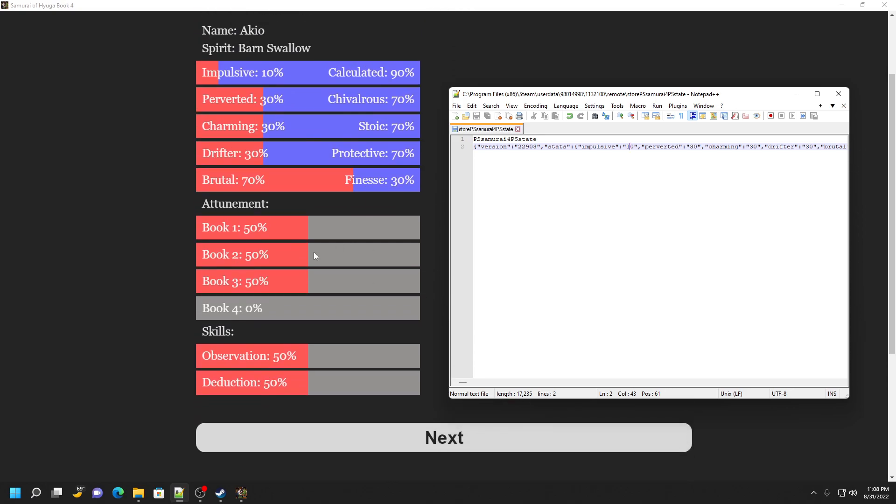
mouse_move(333, 265)
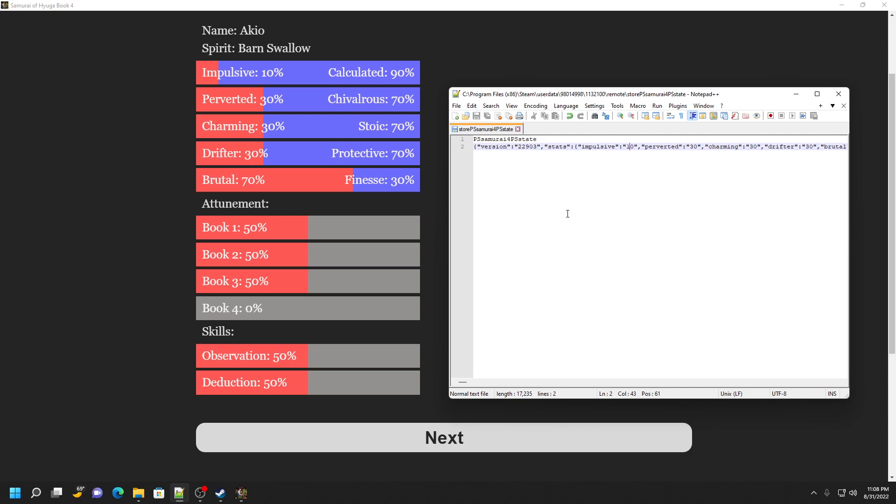
mouse_move(566, 213)
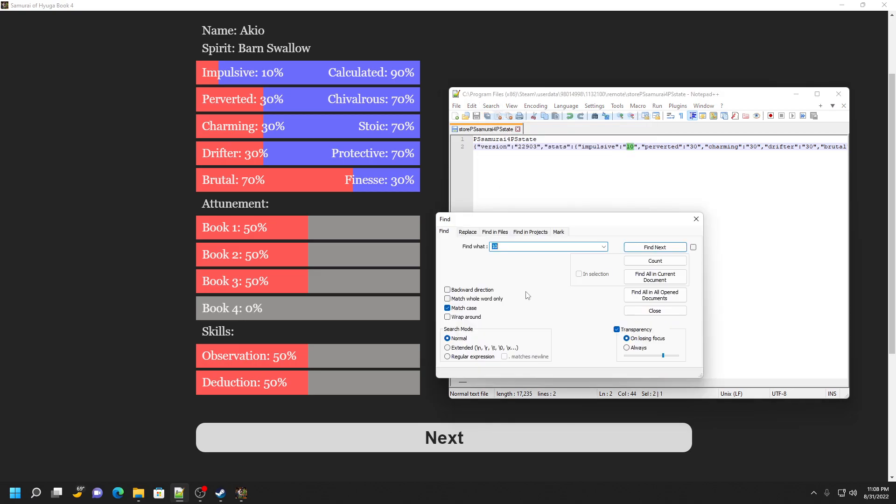
Find 'observation' in the save file and change the observation and deduction values to 90.
text(observation)
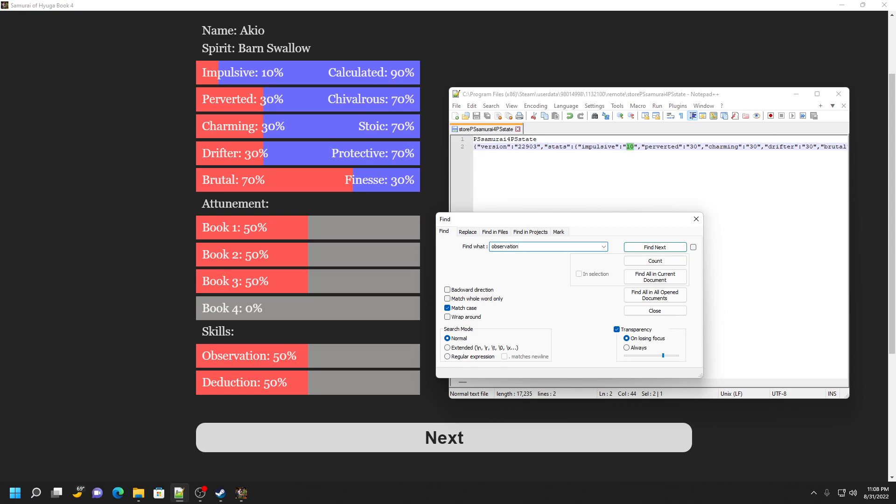
click(654, 246)
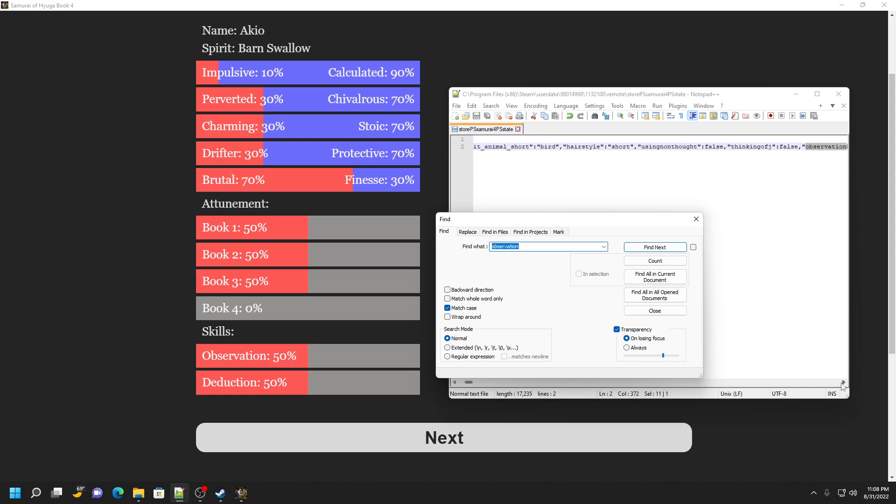
click(654, 247)
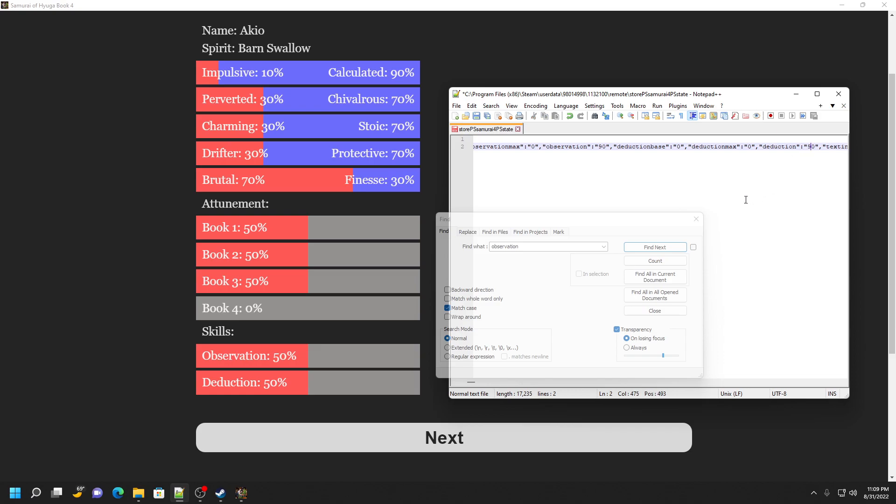
click(653, 311)
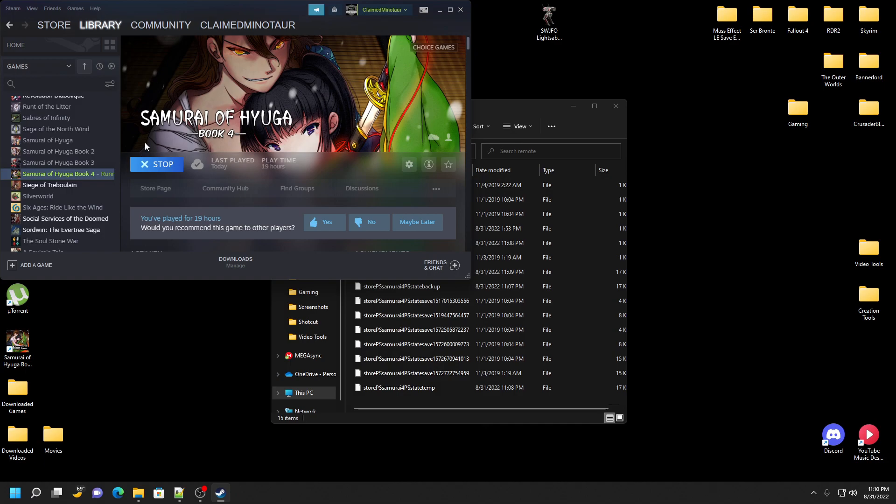
Stop and relaunch the game, then scroll its stats to Observation and Deduction at 90%.
click(156, 164)
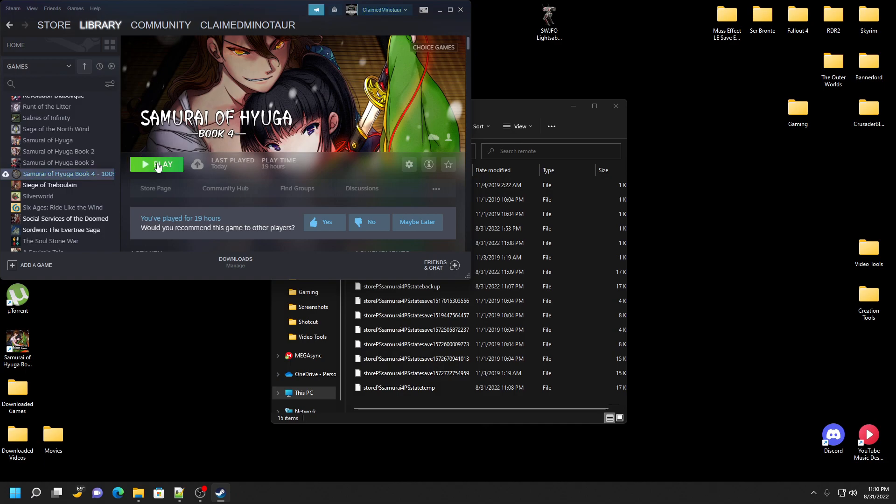
click(157, 164)
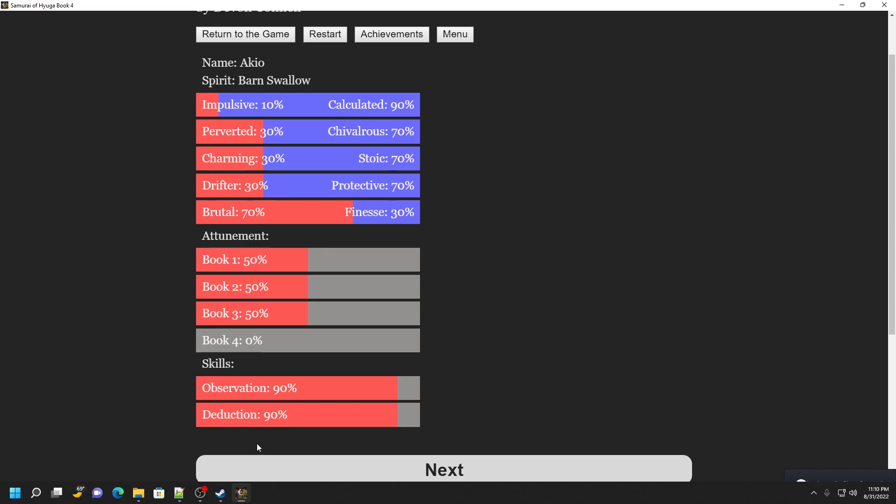
mouse_move(329, 398)
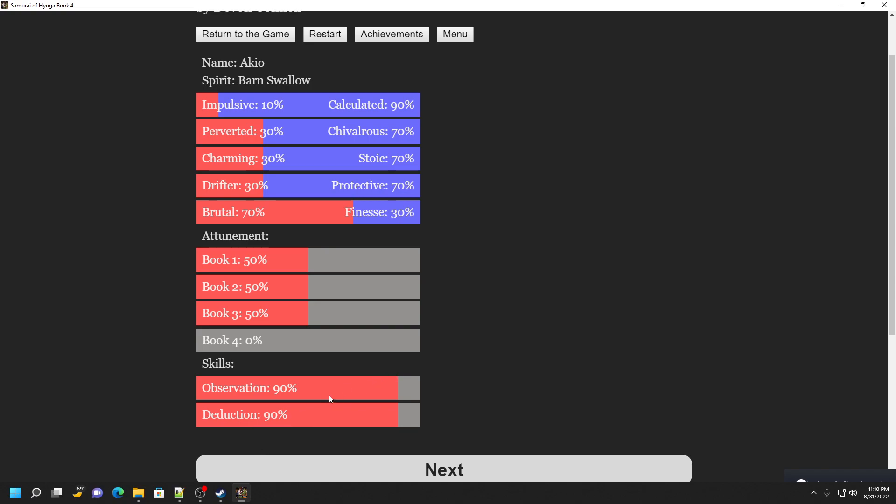
mouse_move(241, 378)
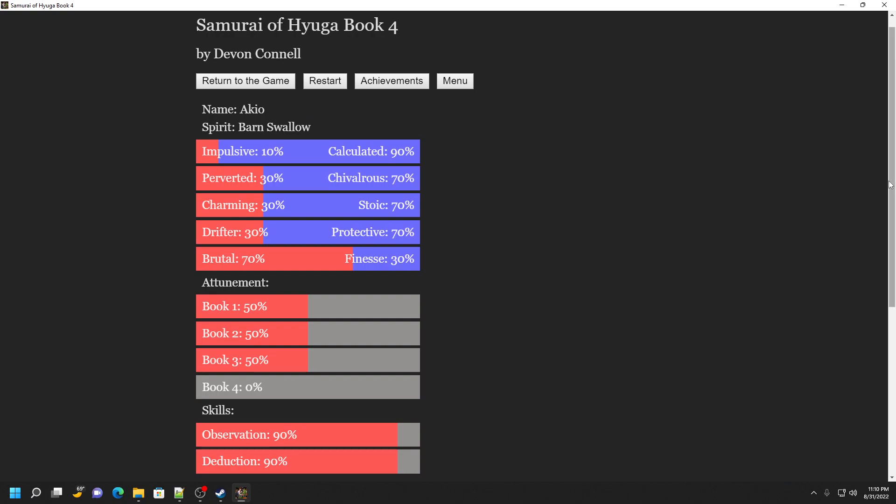
scroll(down, 3)
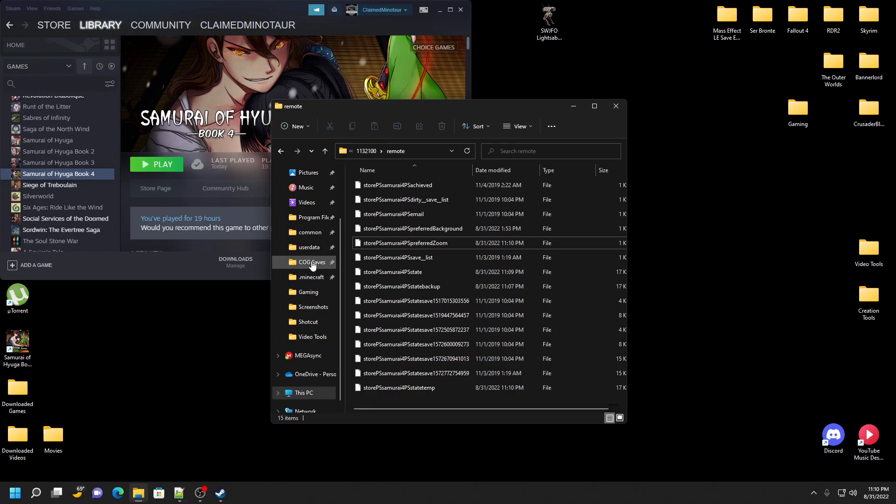
Go to the Gaming > COG Saves folder from the navigation pane.
click(311, 262)
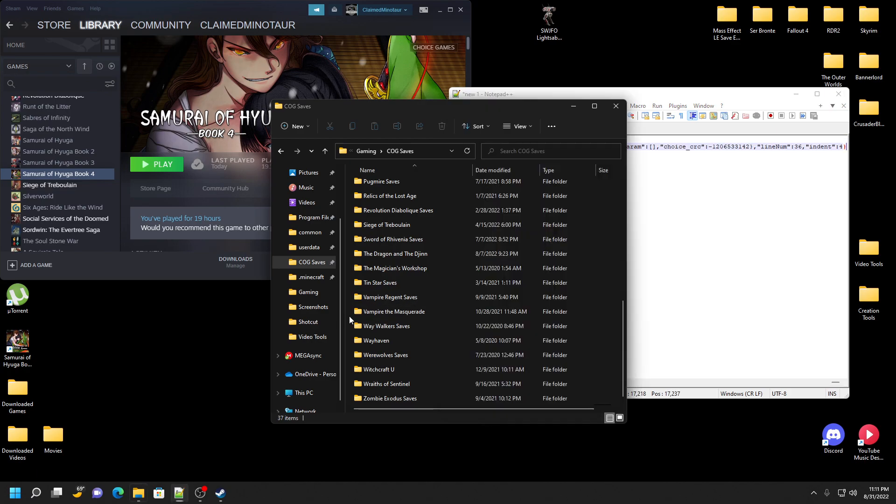
Make a new folder named 'Samurai of Hyuga Saves' in COG Saves and open it.
right_click(350, 321)
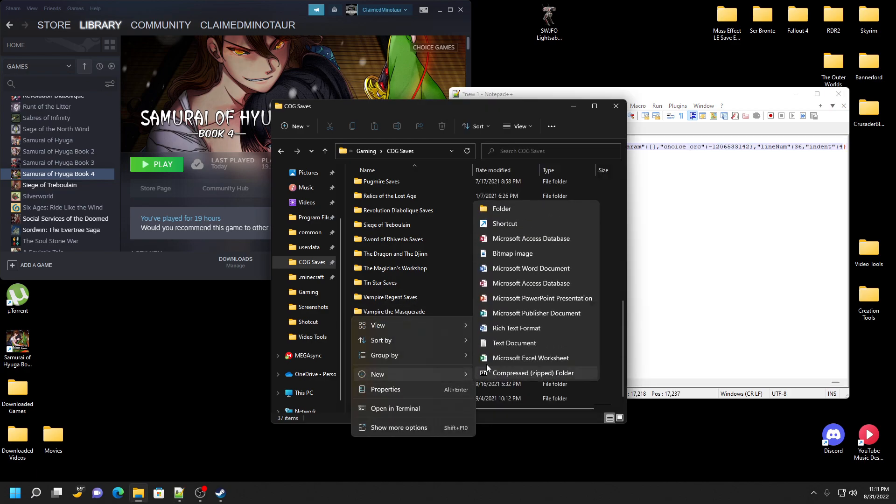
click(501, 208)
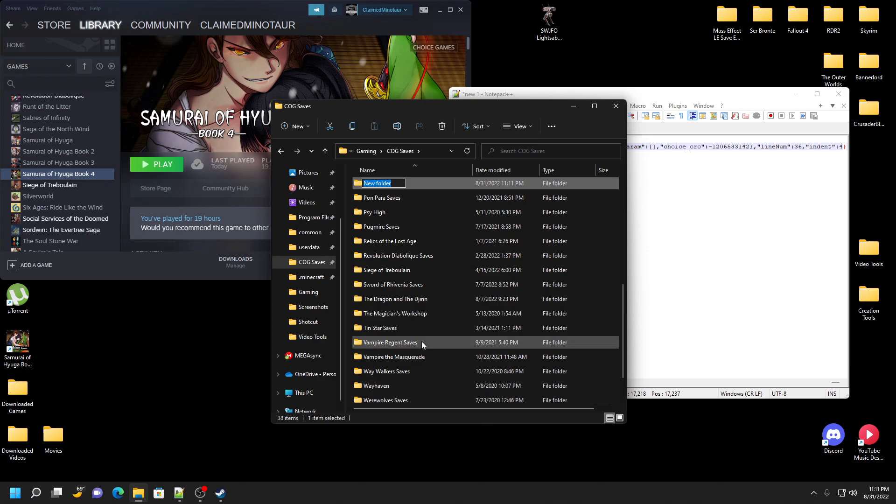
text(Samri)
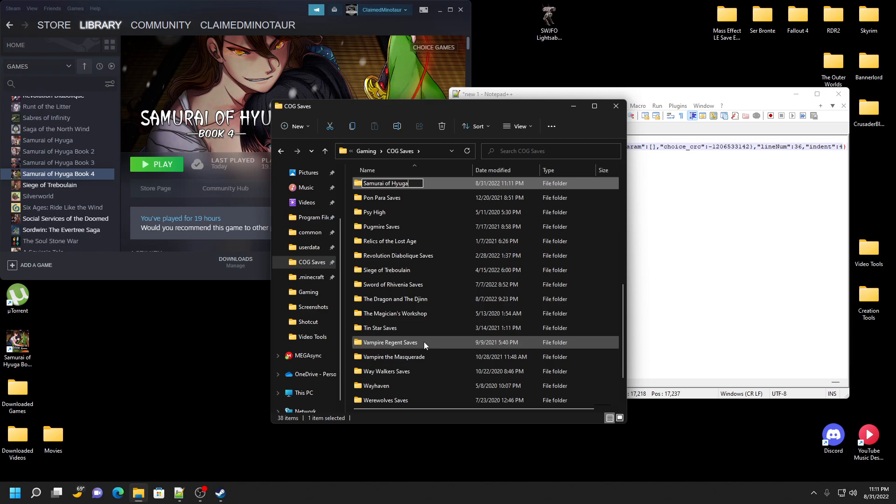
text(Saves)
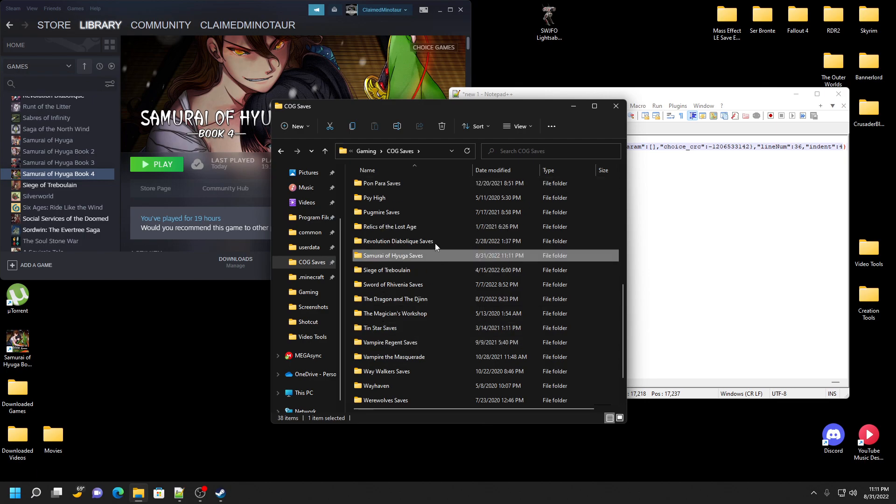
double_click(393, 255)
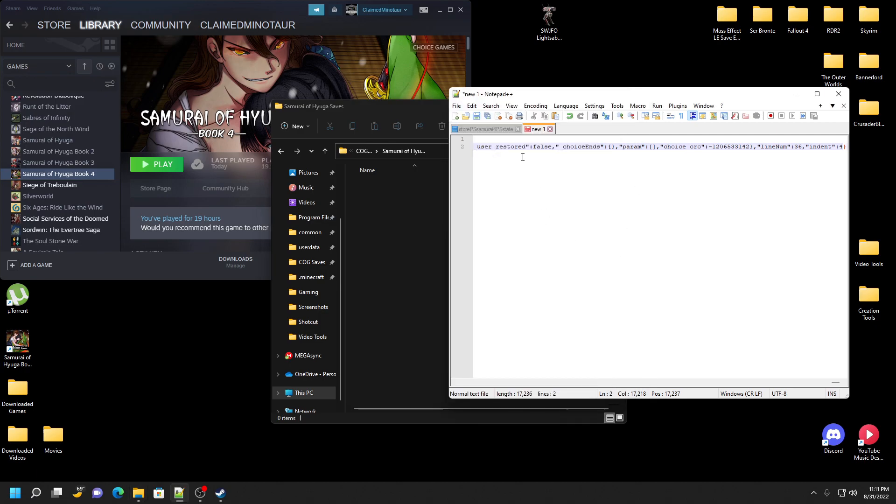
Name the file 'SoH 4 1' and save it in the Samurai of Hyuga Saves folder.
click(476, 115)
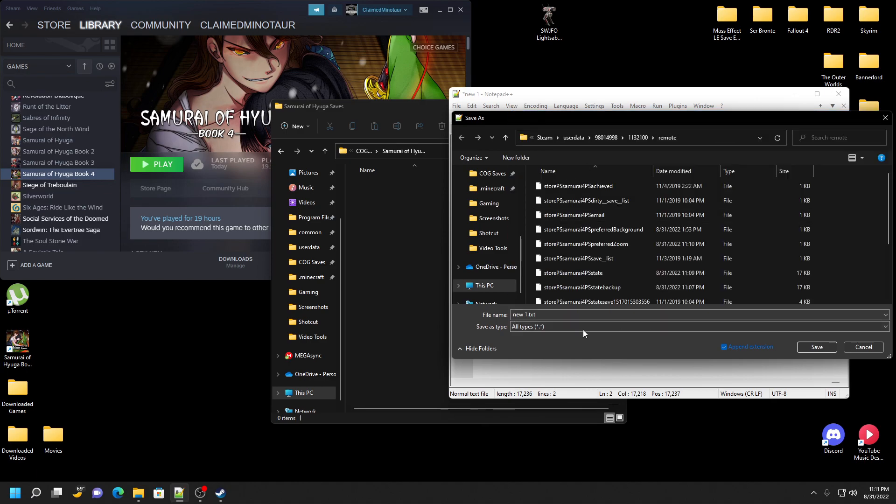
click(523, 314)
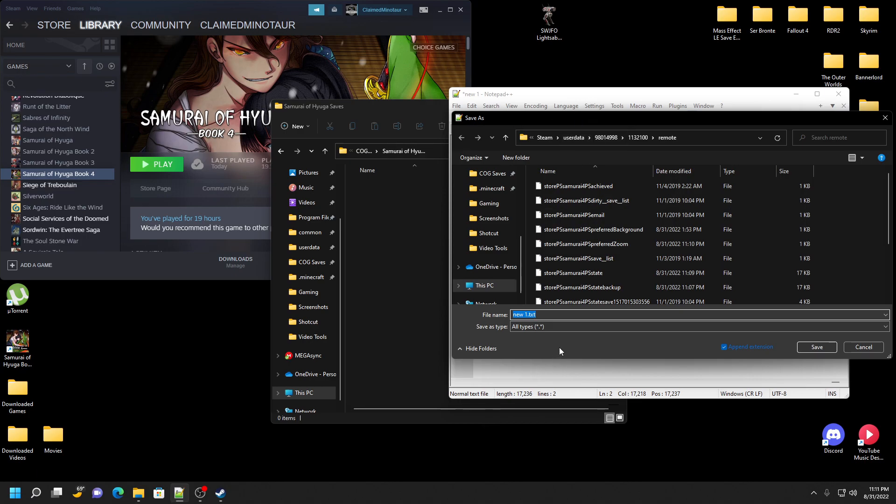
text(s)
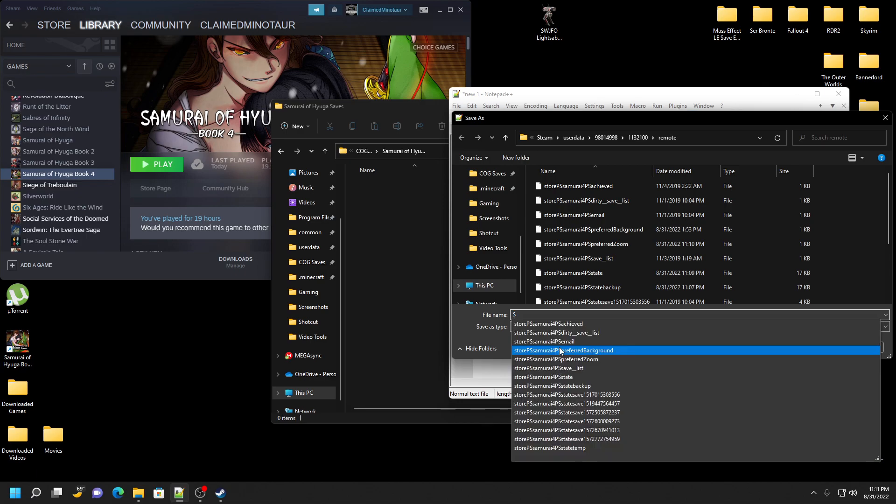
text(SoH 4 1)
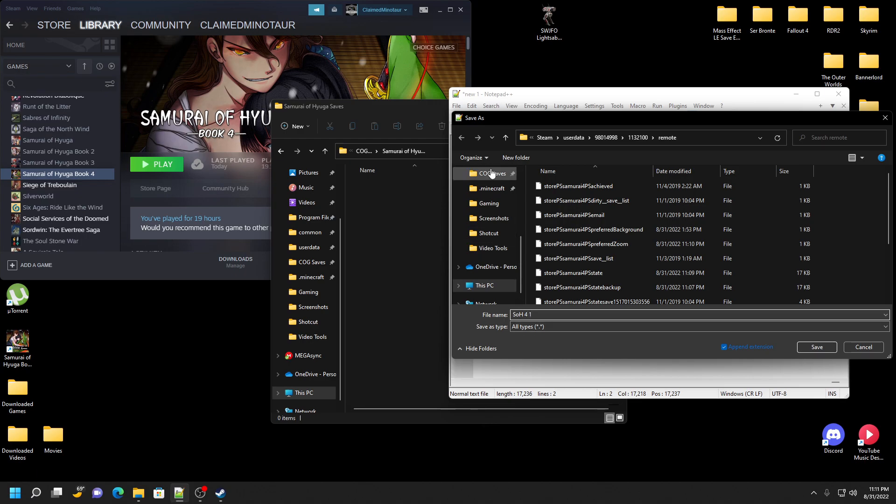
click(491, 173)
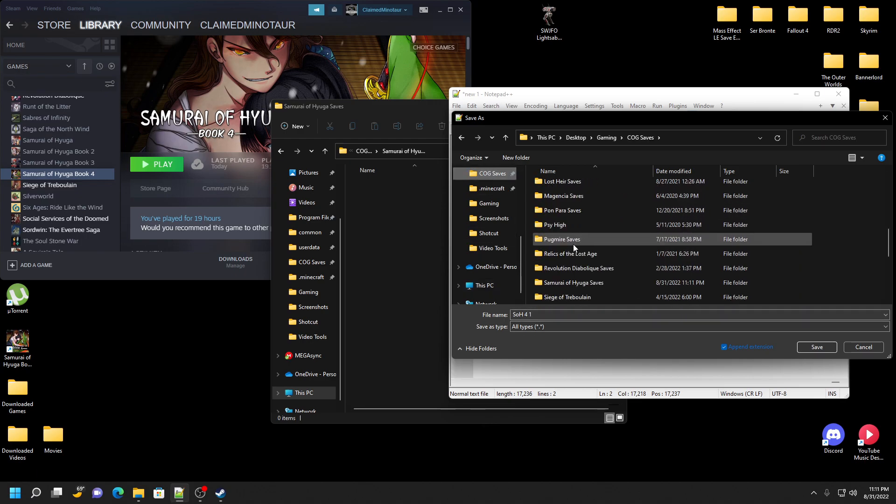
double_click(573, 282)
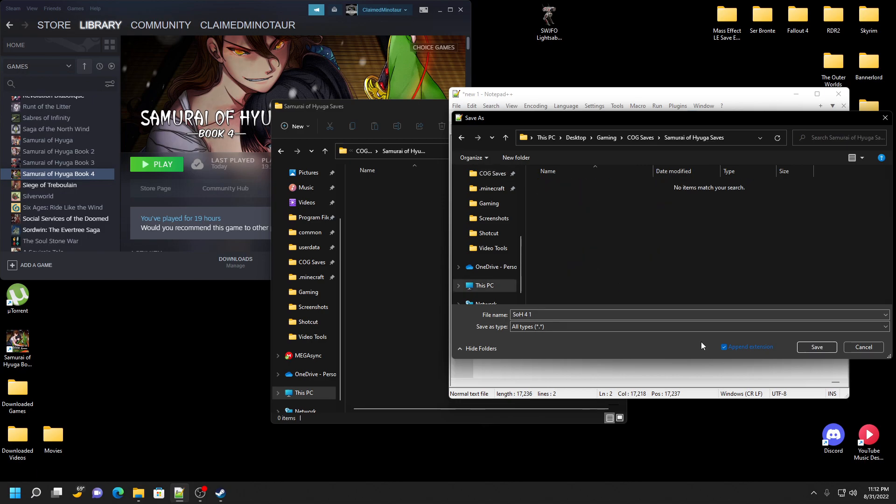
click(816, 347)
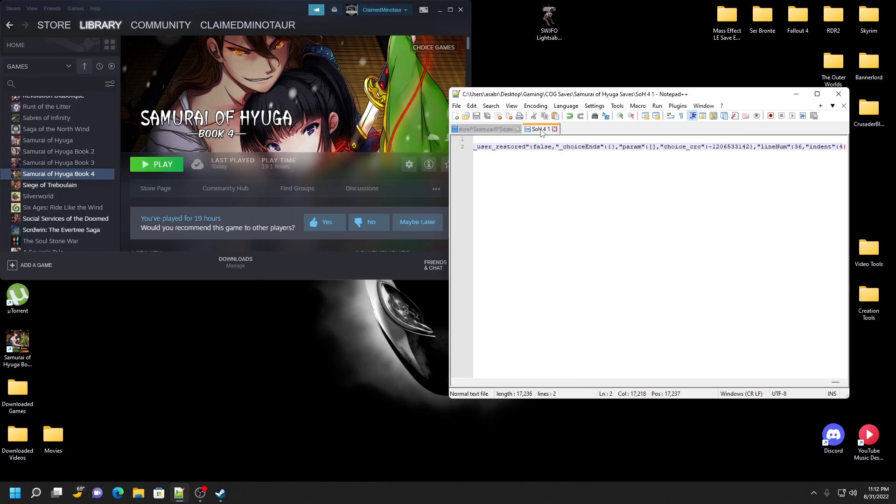
click(484, 129)
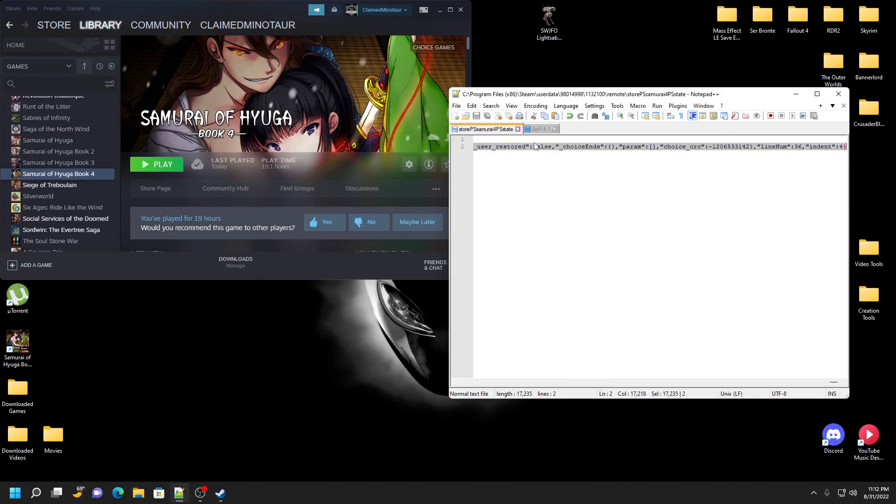
click(156, 164)
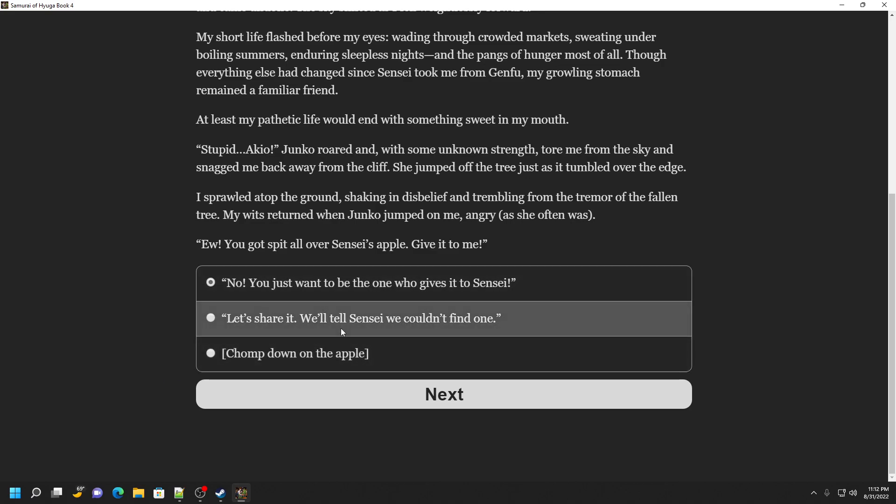
mouse_move(359, 323)
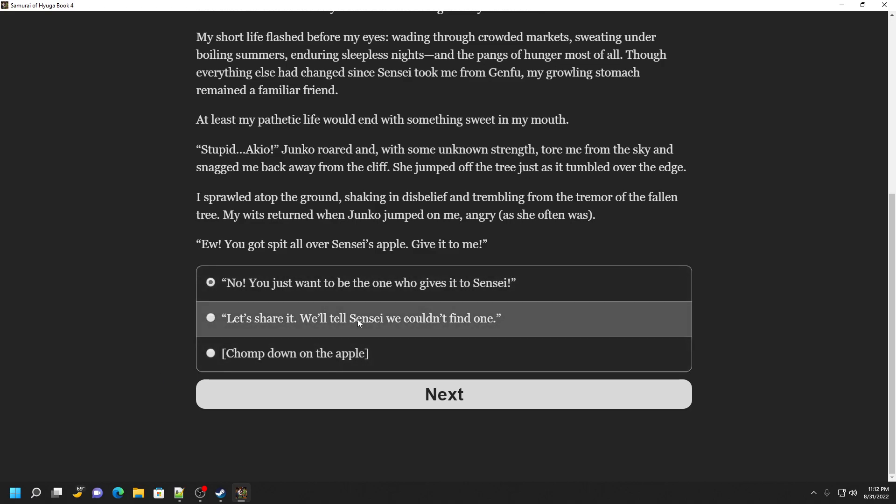
click(444, 394)
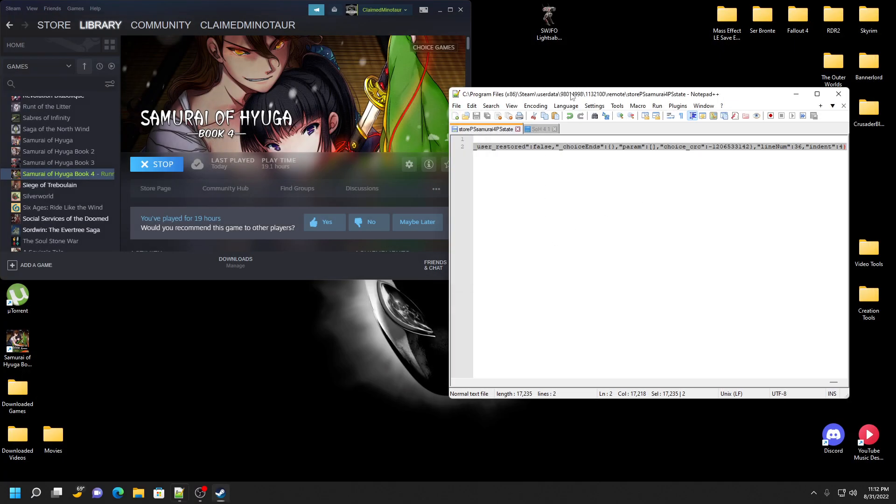
Copy the SoH 4 1 backup contents and paste them into the emptied game save file.
click(156, 163)
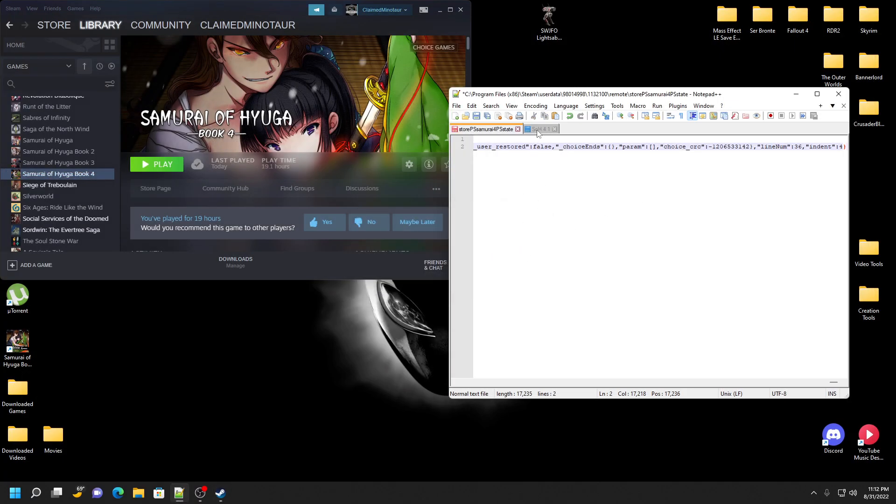
click(539, 129)
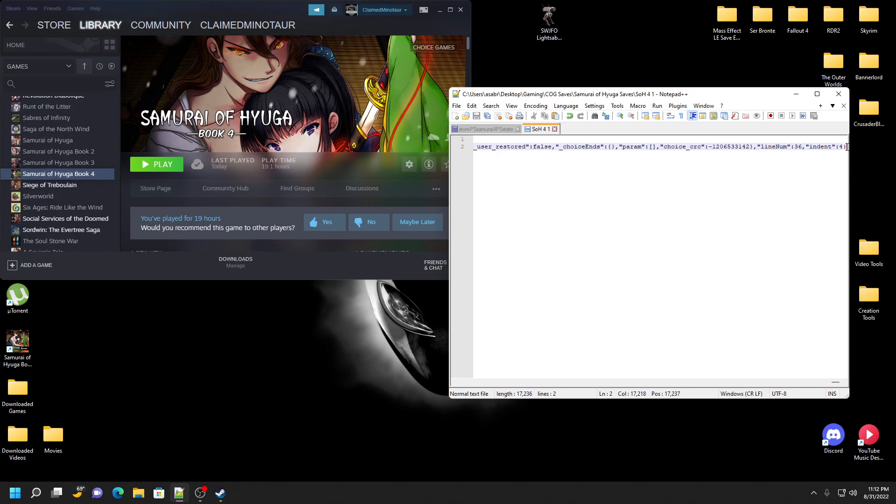
click(485, 129)
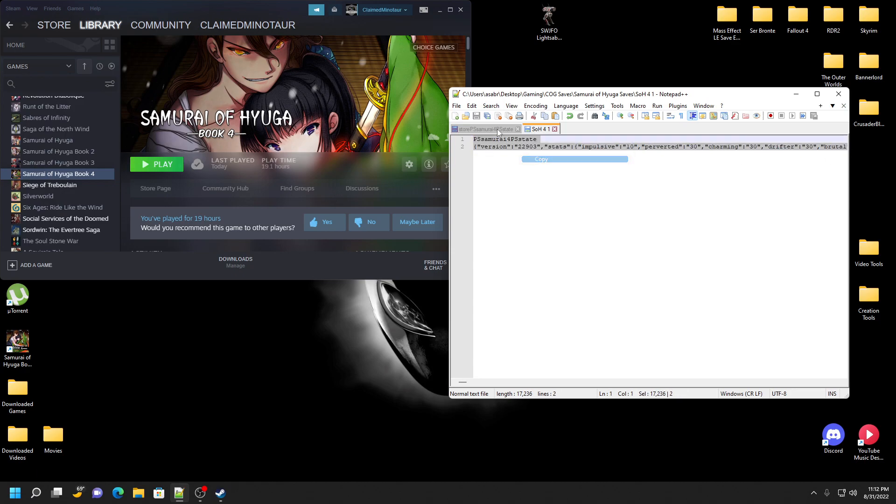
click(484, 129)
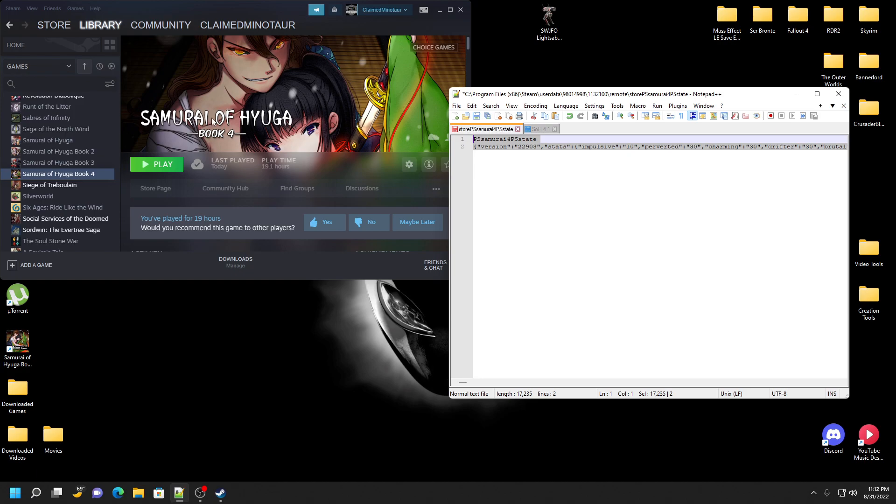
right_click(500, 148)
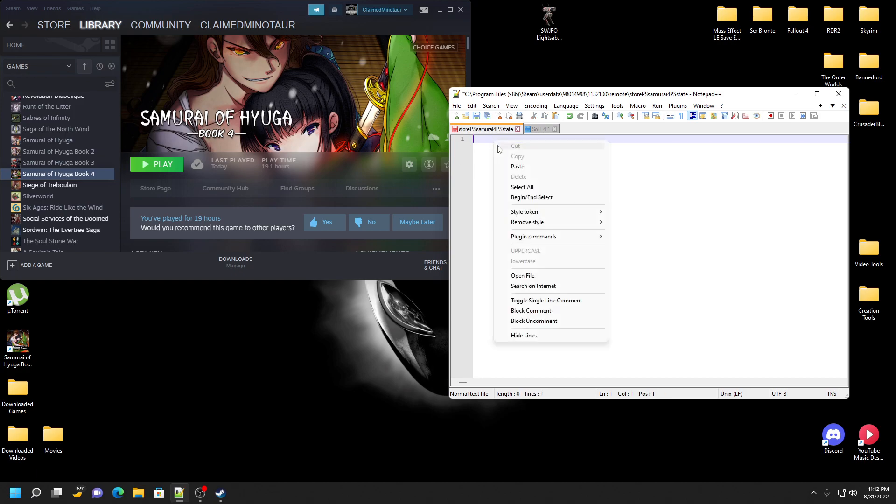
click(516, 166)
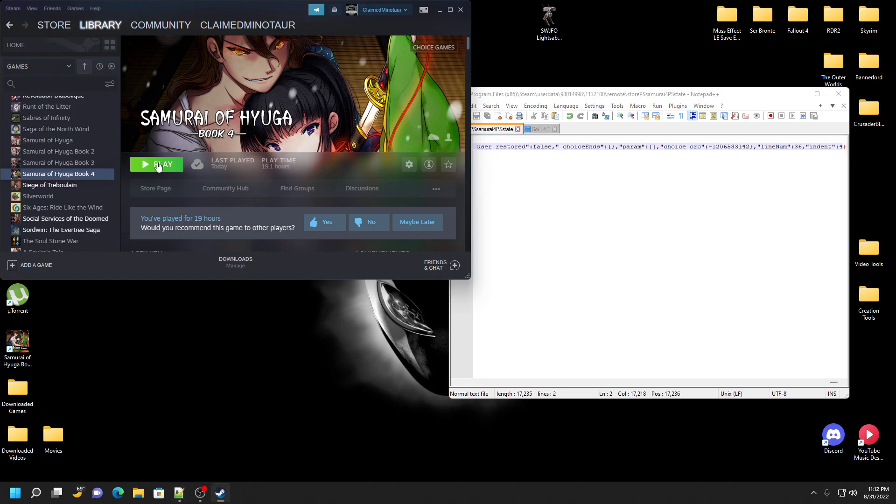
Switch between the SoH 4 1 backup tab and the game's save file tab.
click(157, 164)
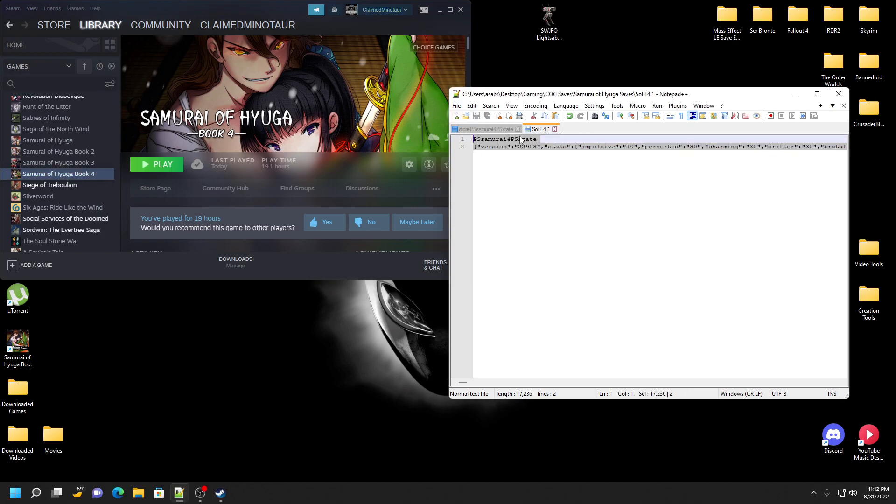
click(481, 129)
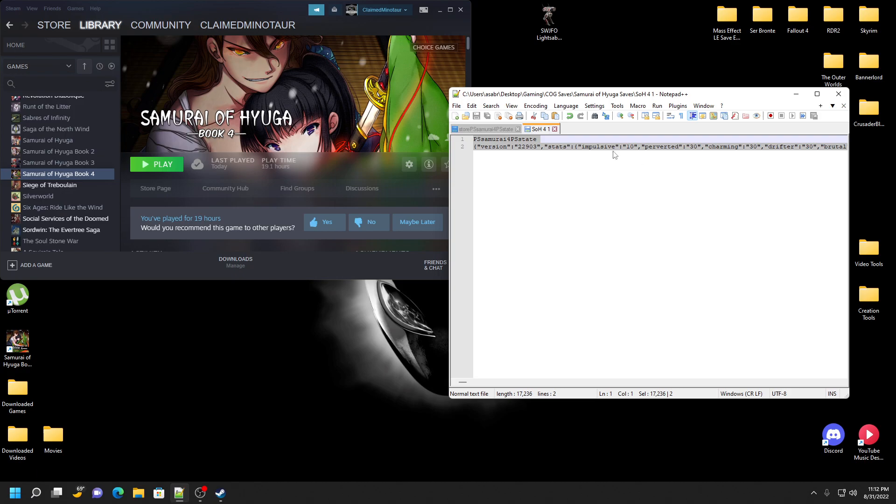
click(485, 128)
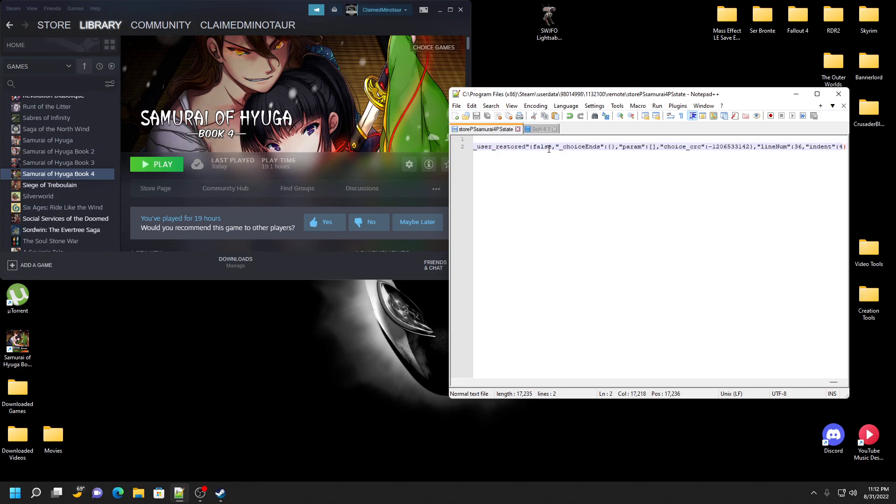
mouse_move(543, 197)
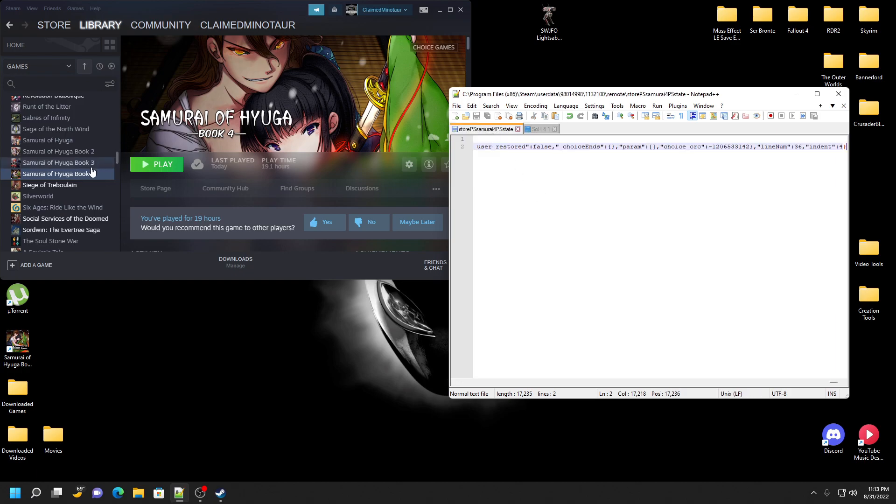
click(57, 173)
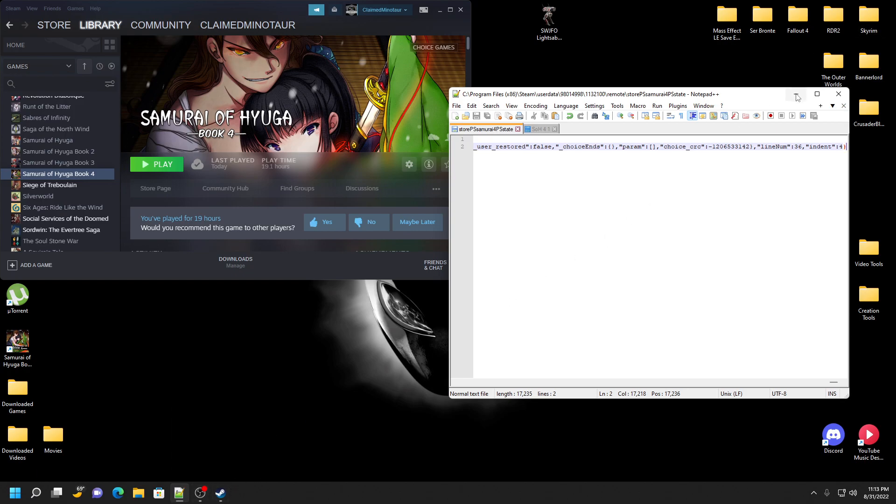
mouse_move(139, 493)
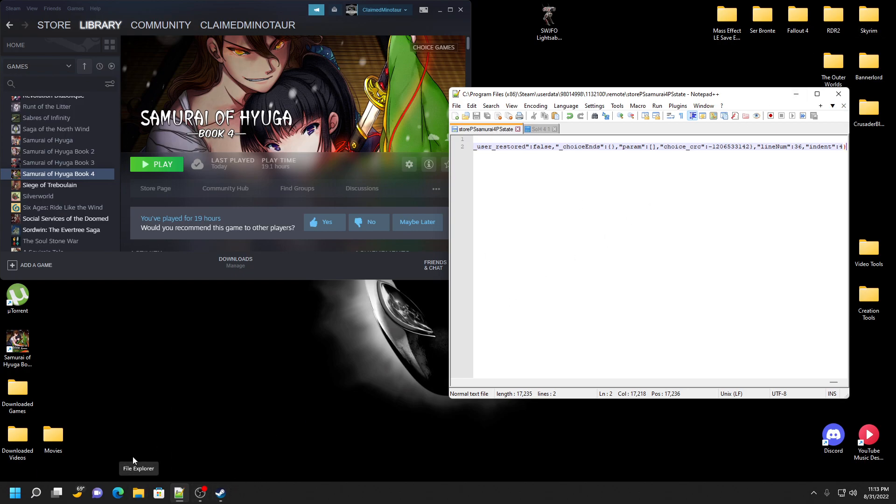
Browse Program Files (x86) and This PC in File Explorer, closing the folder windows.
click(138, 492)
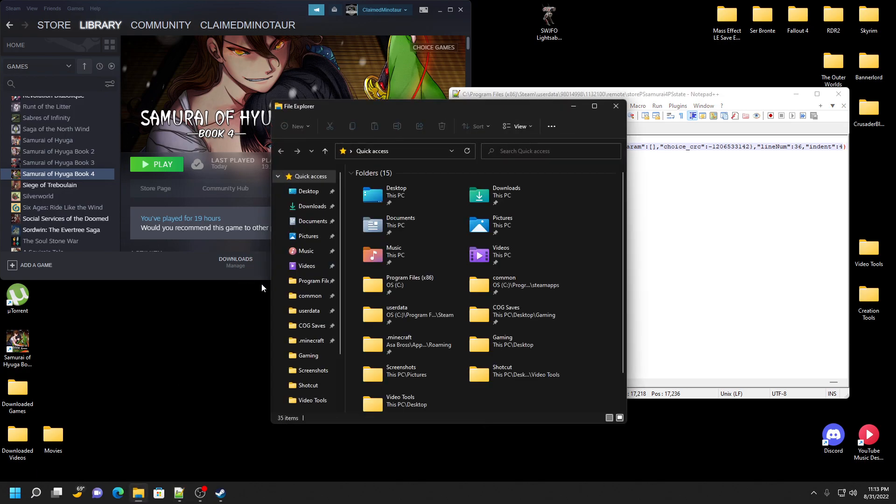
mouse_move(479, 196)
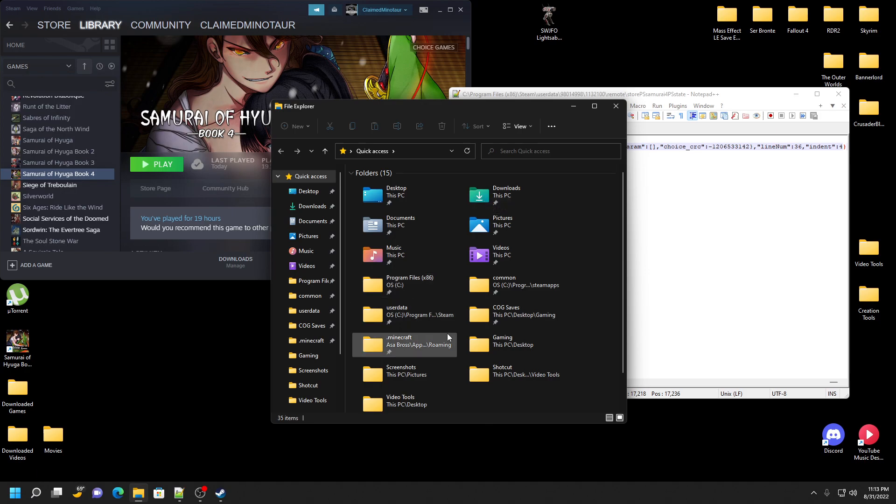
mouse_move(313, 284)
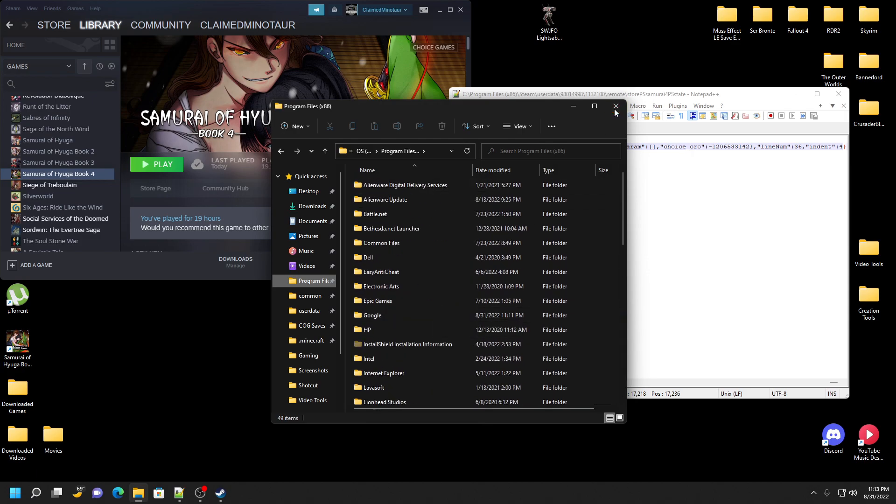
click(616, 107)
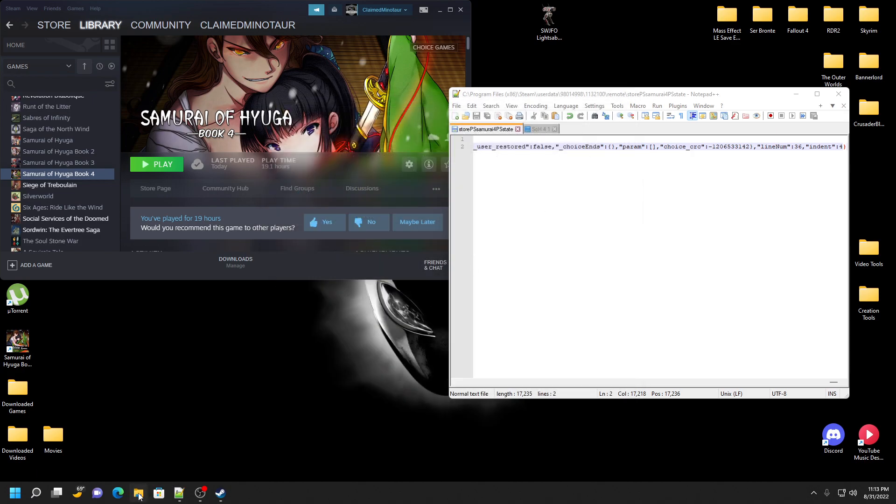
click(138, 492)
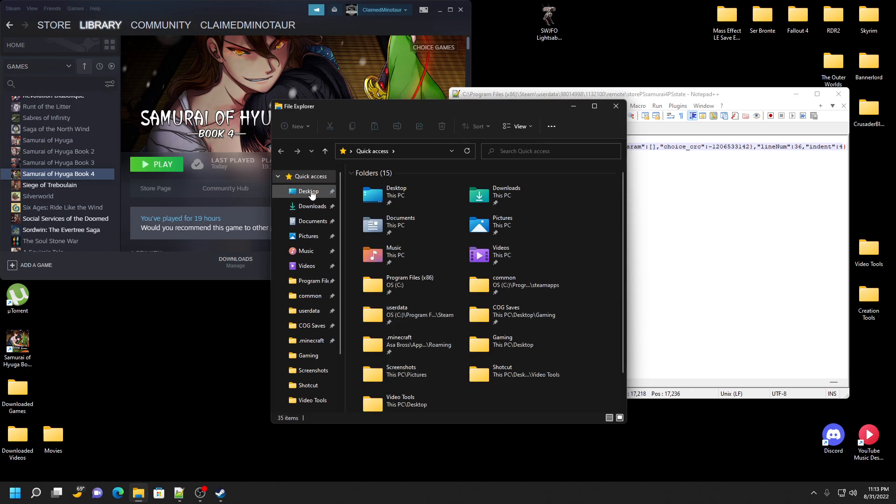
click(303, 393)
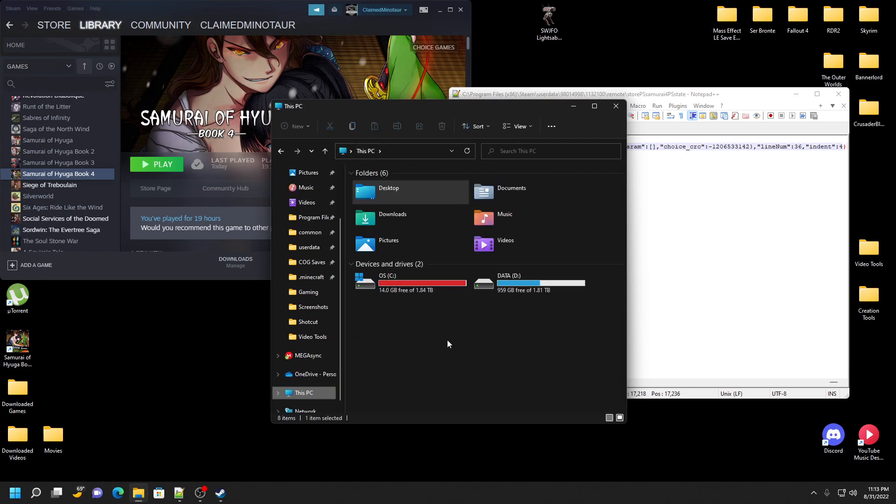
double_click(387, 283)
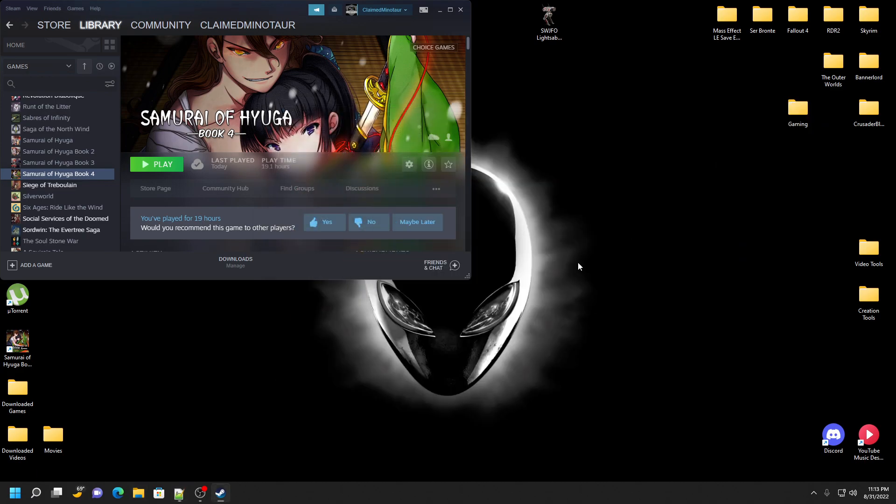
mouse_move(307, 263)
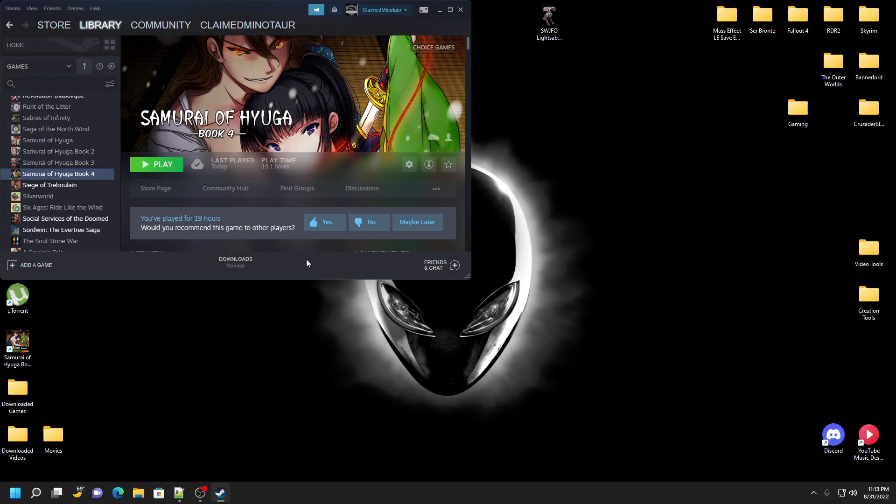